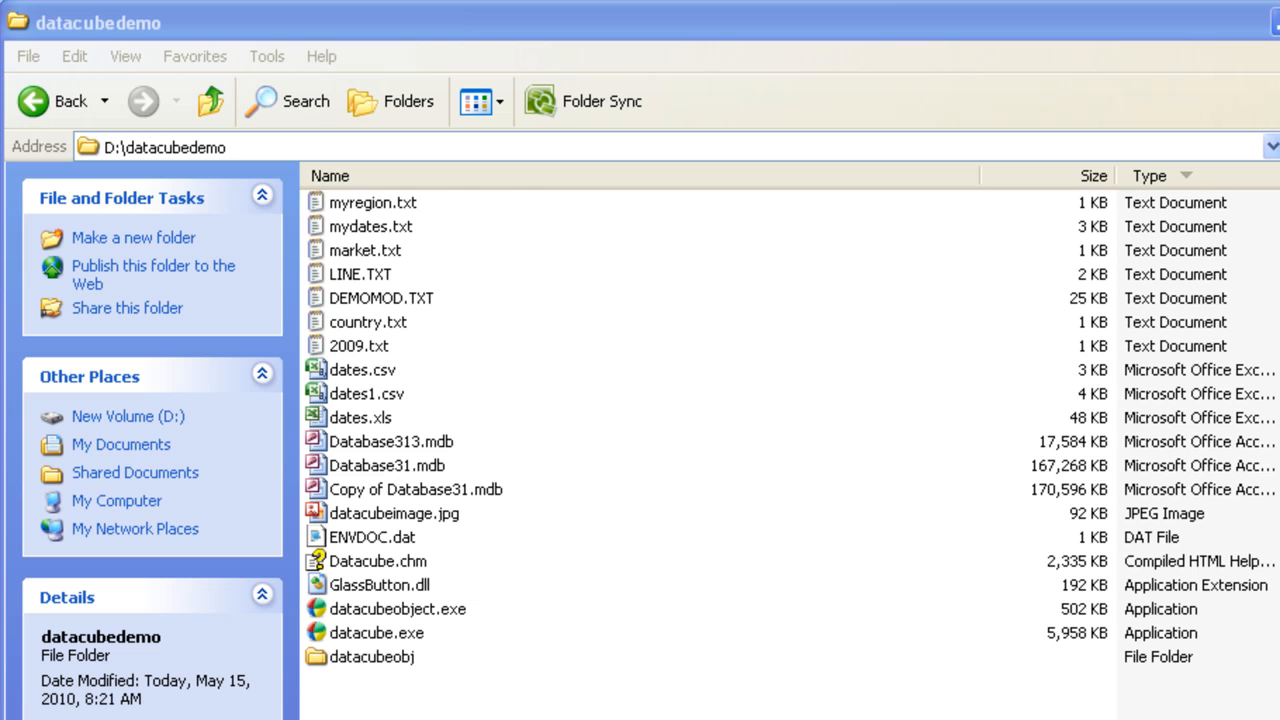
{"action": "mouse_move", "coordinate": [356, 566]}
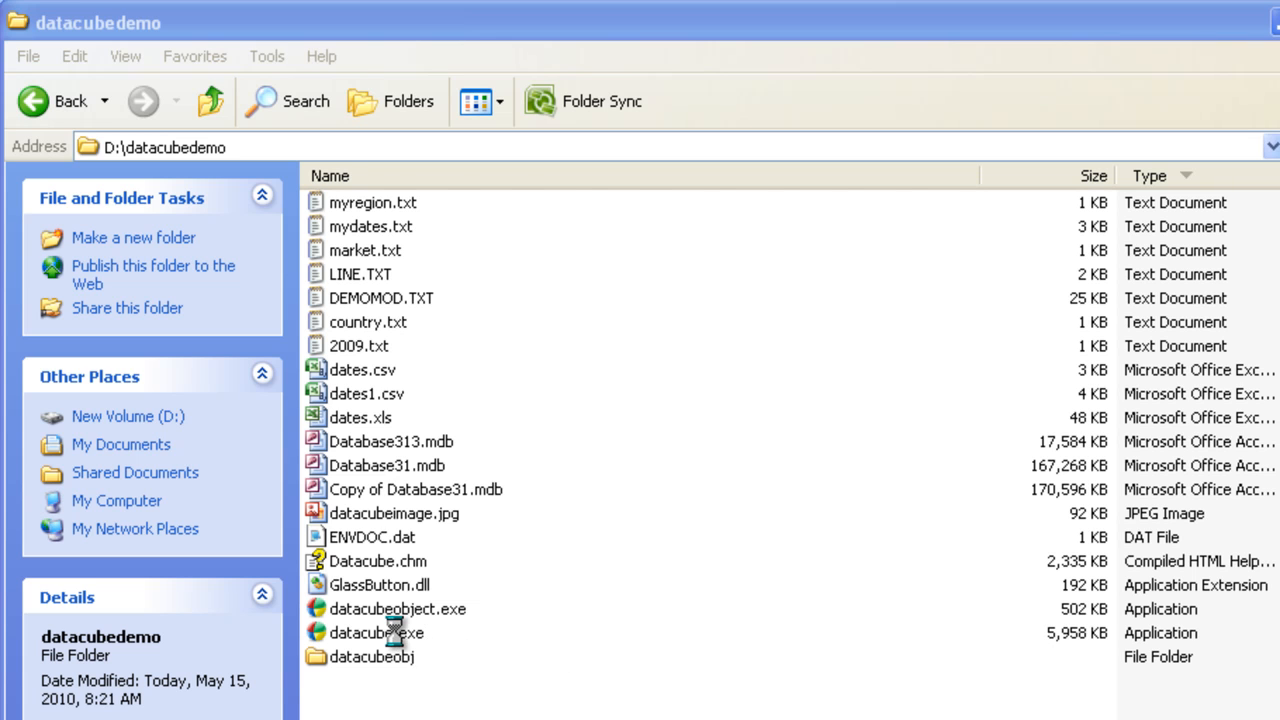
Step: Launch datacube.exe to bring up the login for the Car Sales model
{"action": "double_click", "coordinate": [378, 630]}
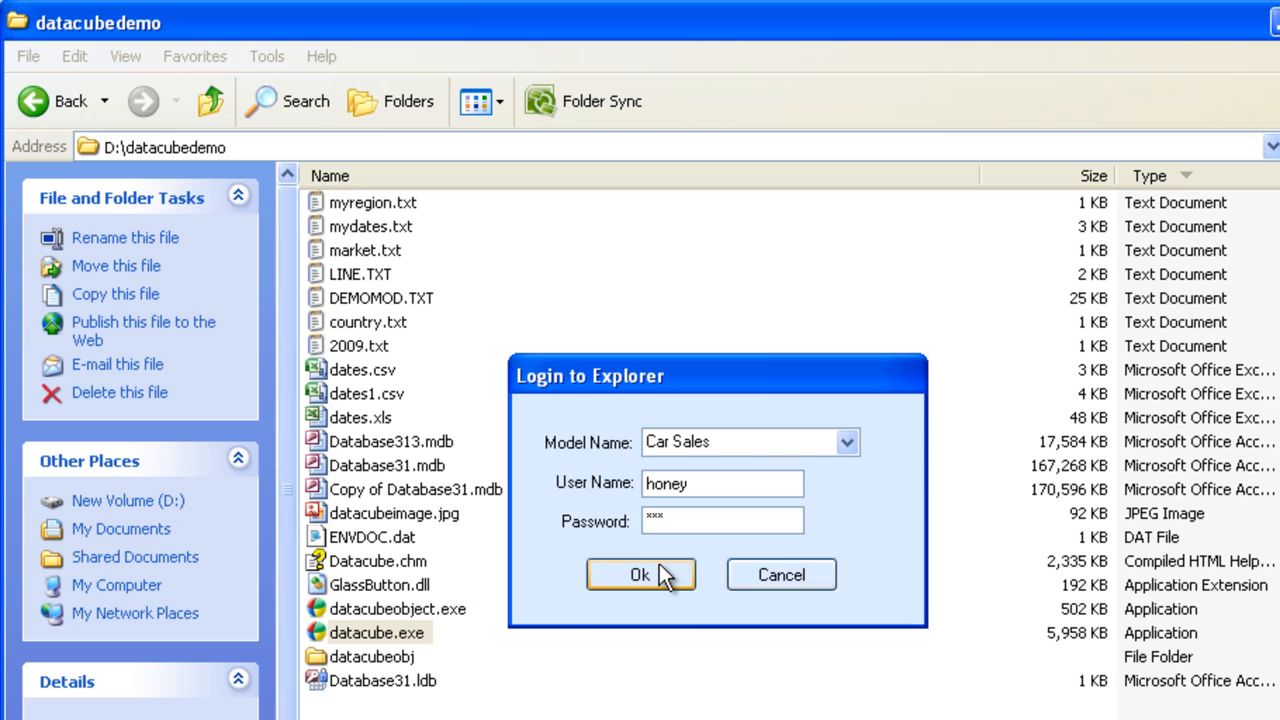
Step: Confirm the login so the Car Sales model opens with its dimensions tree
{"action": "left_click", "coordinate": [640, 574]}
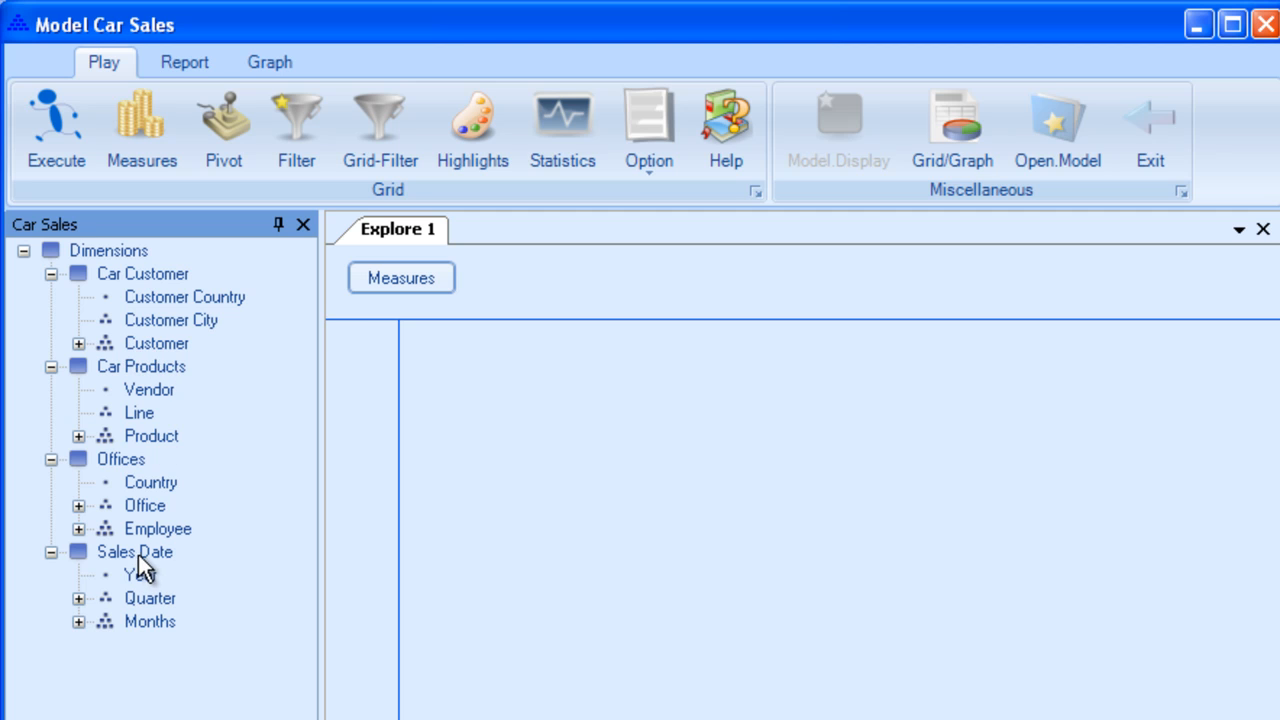
{"action": "mouse_move", "coordinate": [156, 400]}
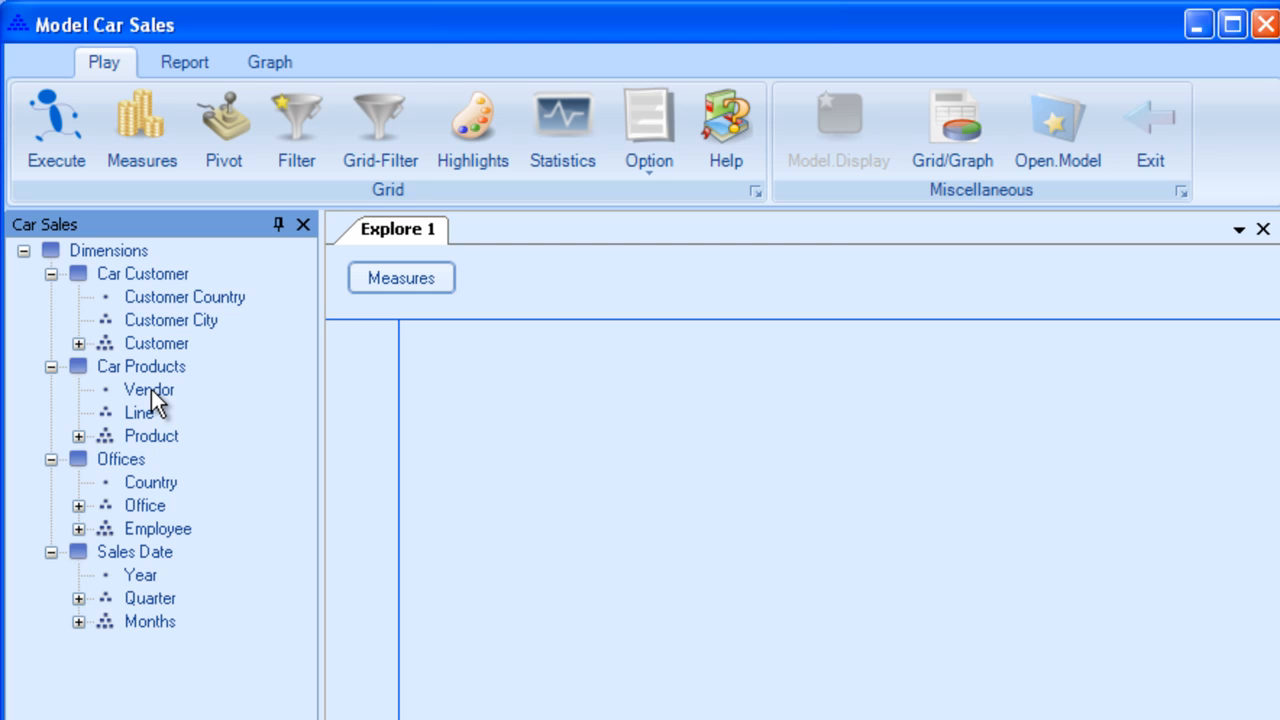
{"action": "mouse_move", "coordinate": [148, 374]}
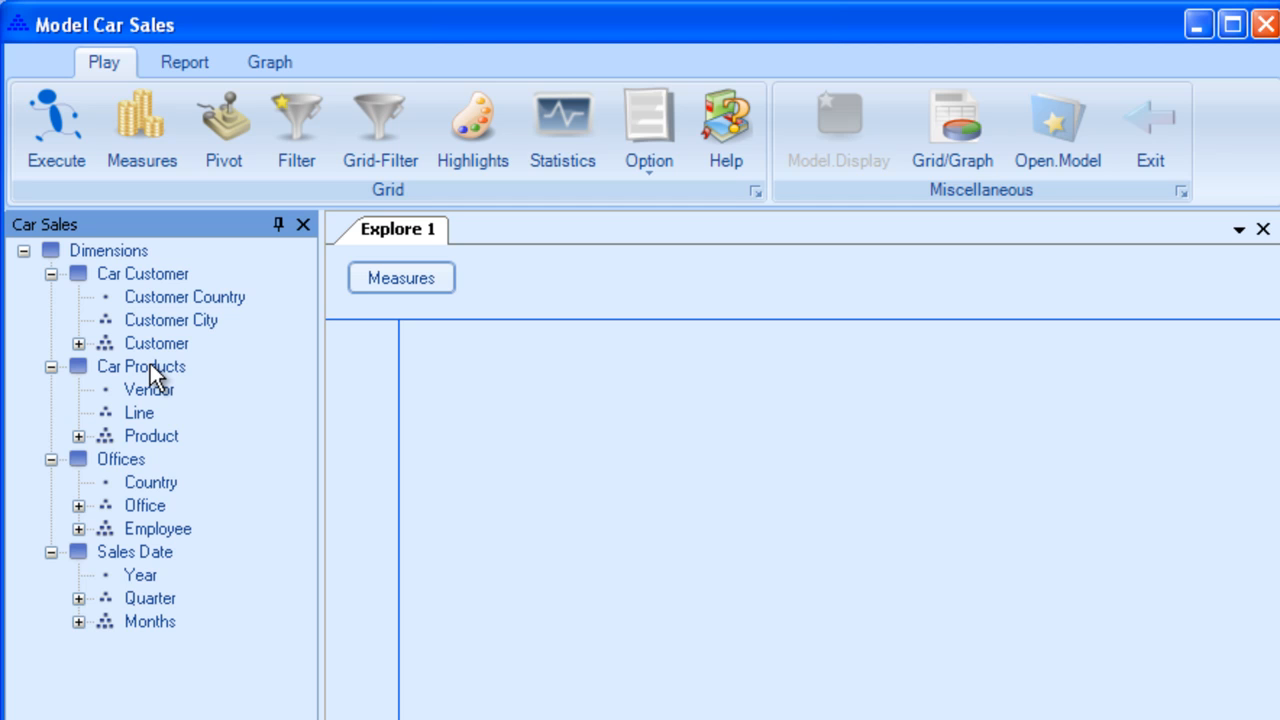
{"action": "mouse_move", "coordinate": [160, 404]}
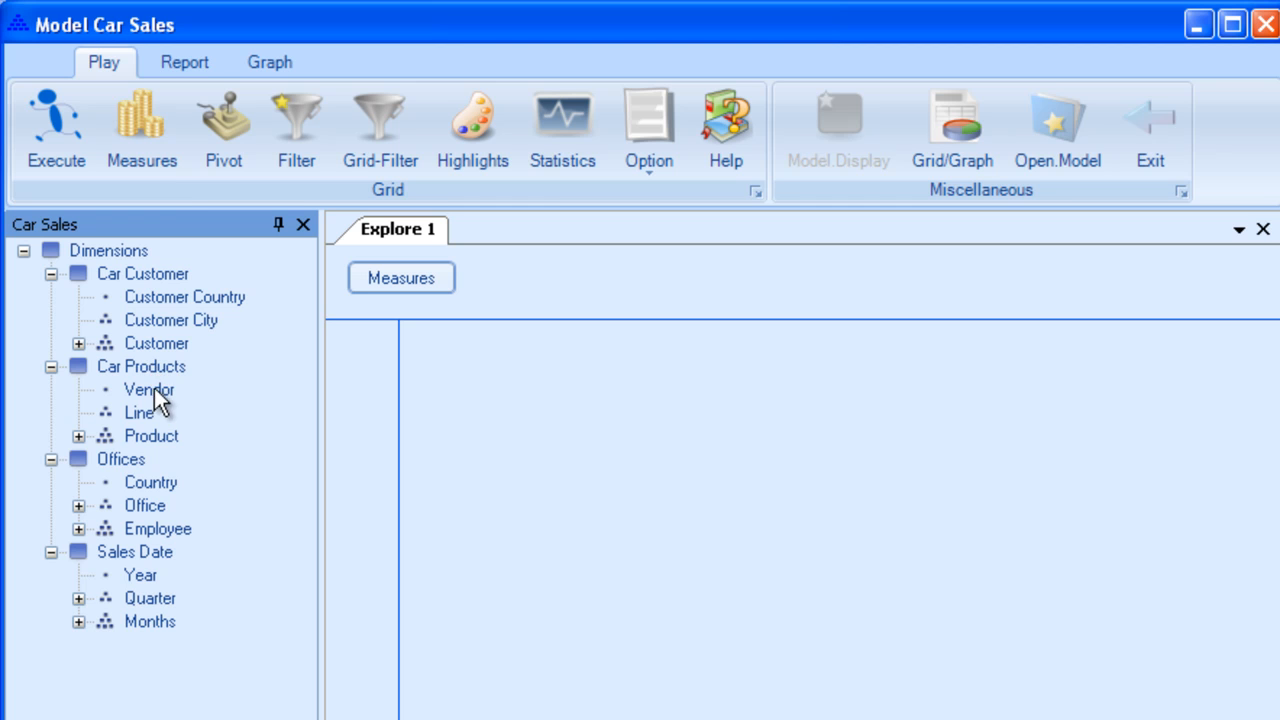
{"action": "mouse_move", "coordinate": [152, 452]}
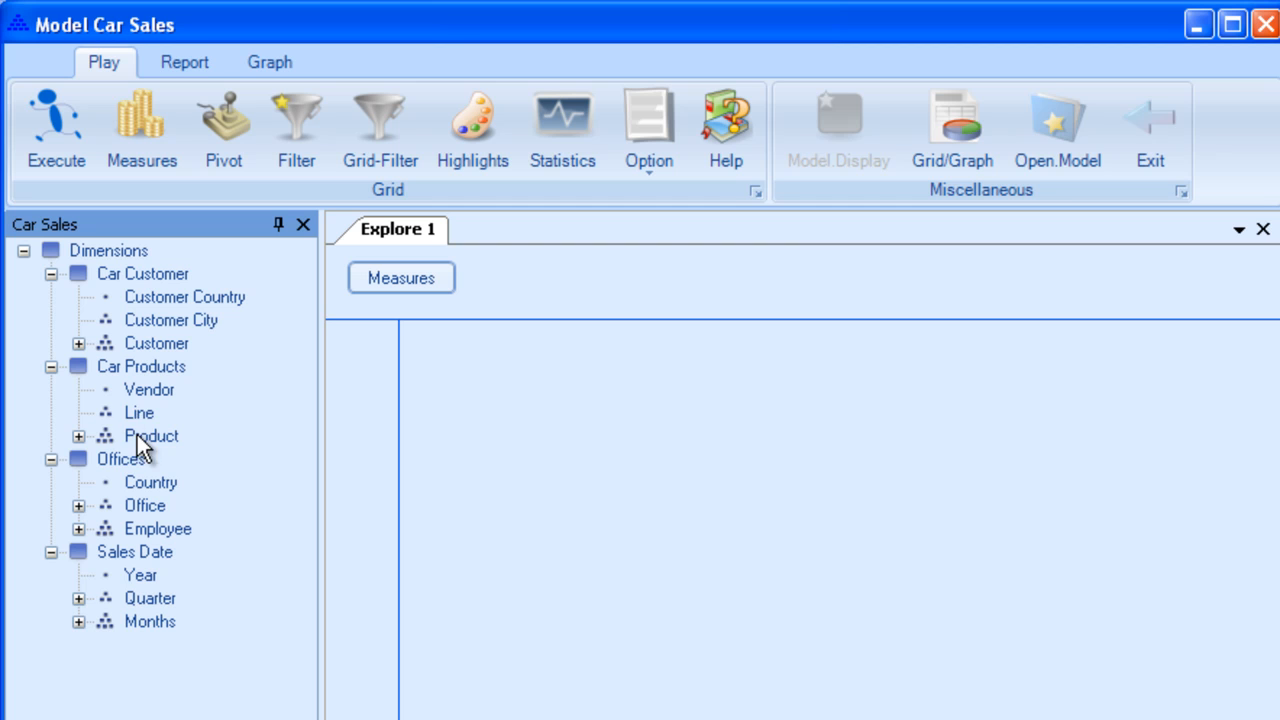
{"action": "mouse_move", "coordinate": [118, 436]}
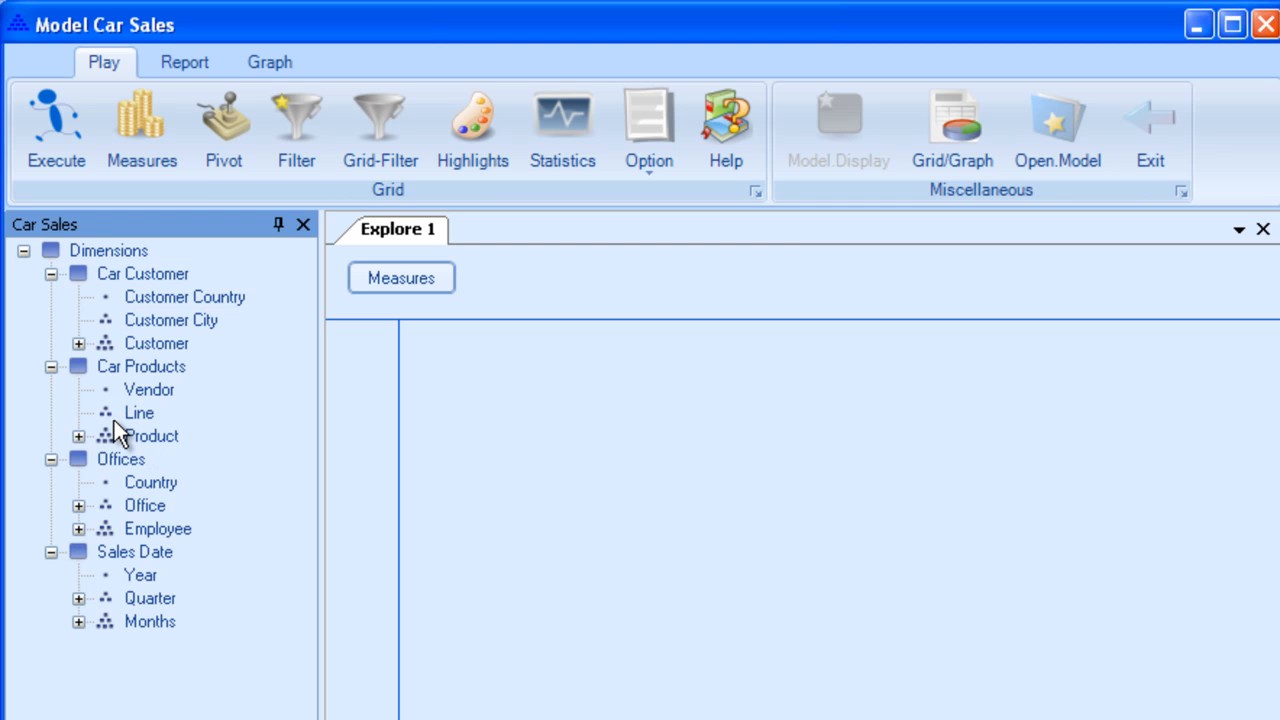
{"action": "mouse_move", "coordinate": [150, 468]}
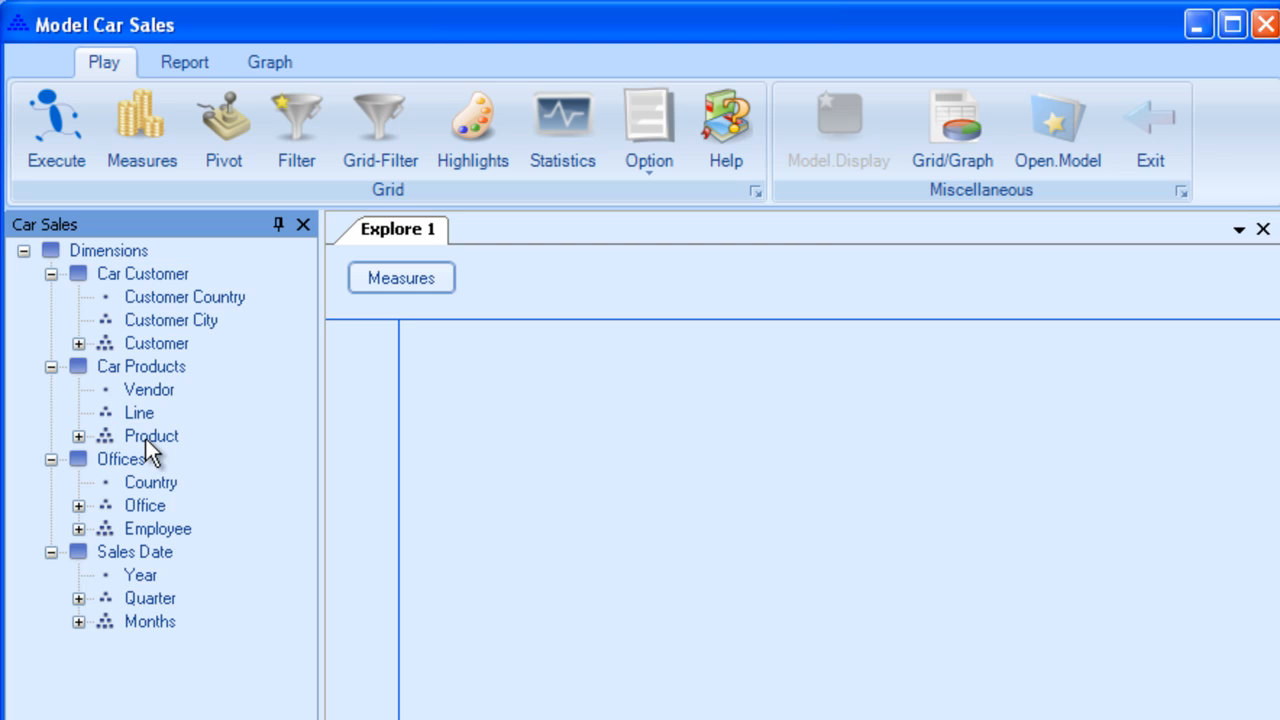
{"action": "mouse_move", "coordinate": [170, 456]}
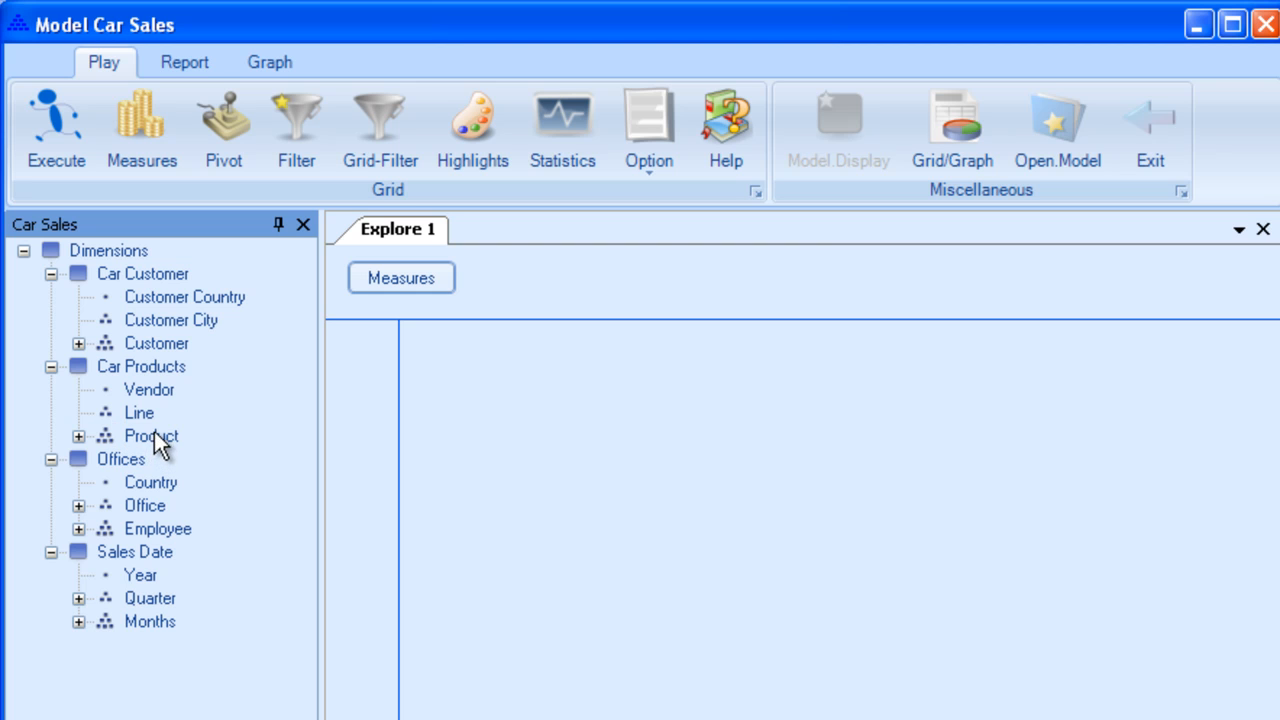
{"action": "mouse_move", "coordinate": [164, 418]}
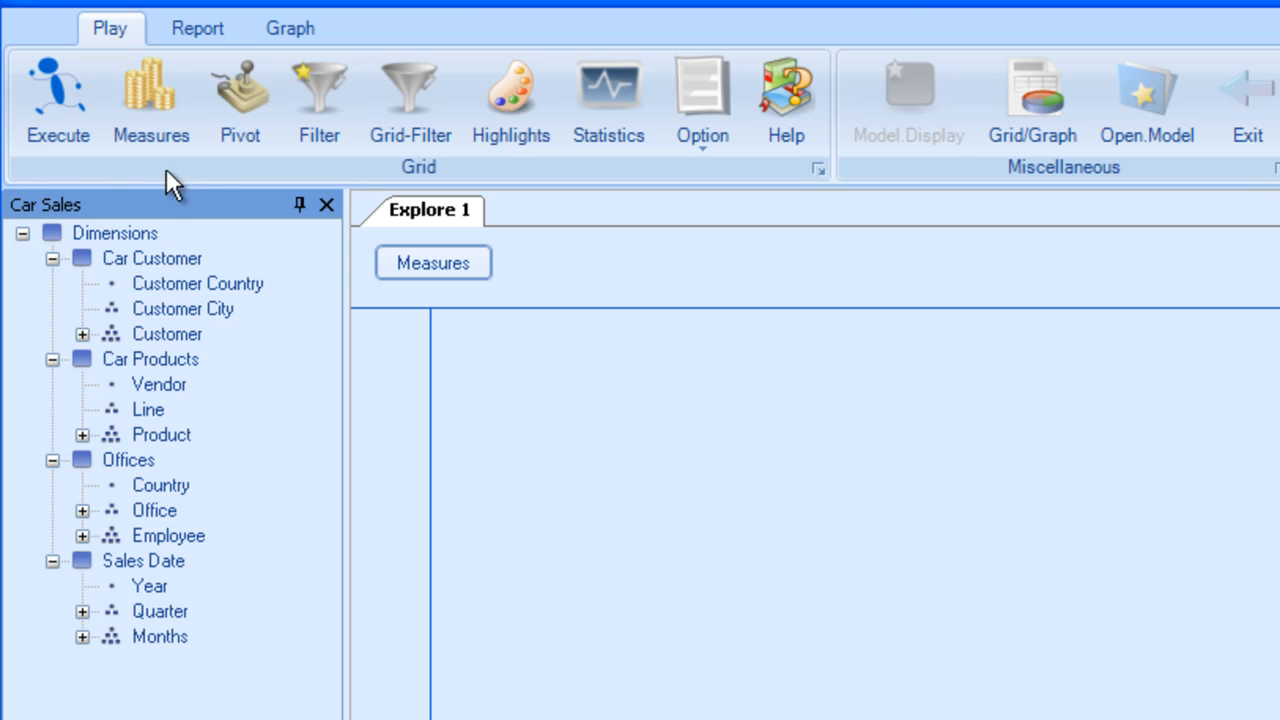
{"action": "left_click", "coordinate": [150, 90]}
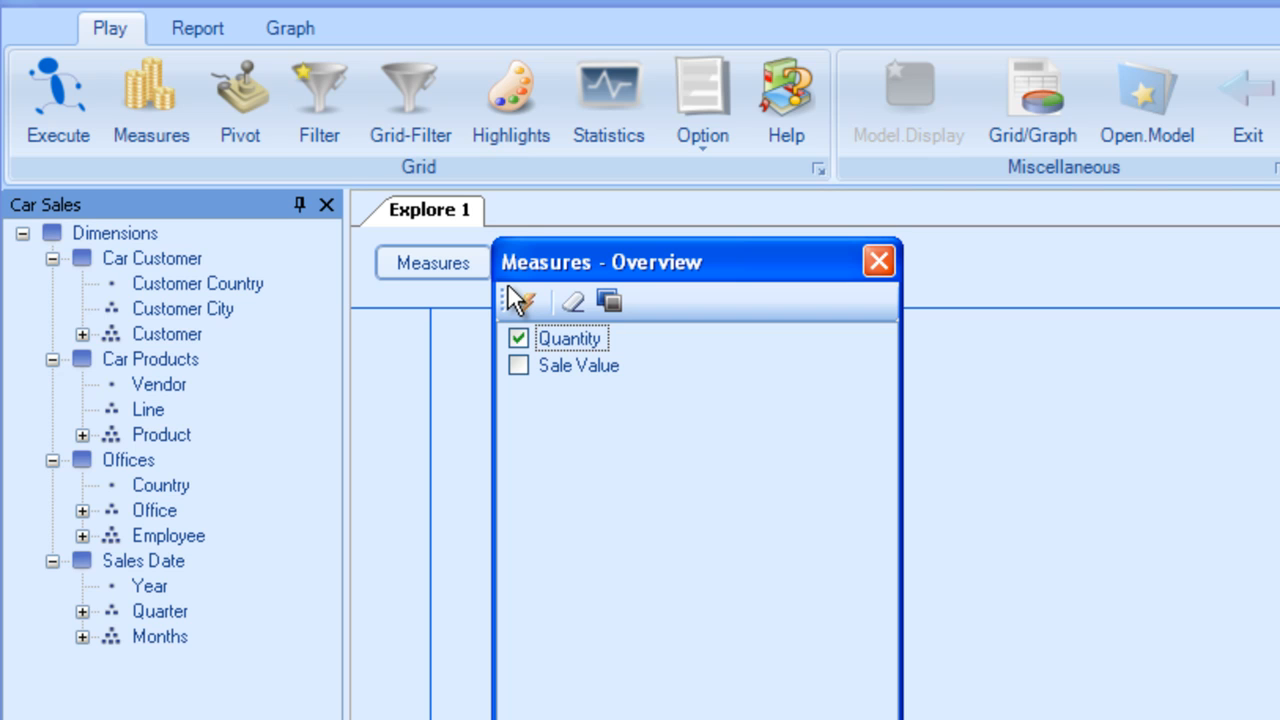
{"action": "mouse_move", "coordinate": [876, 262]}
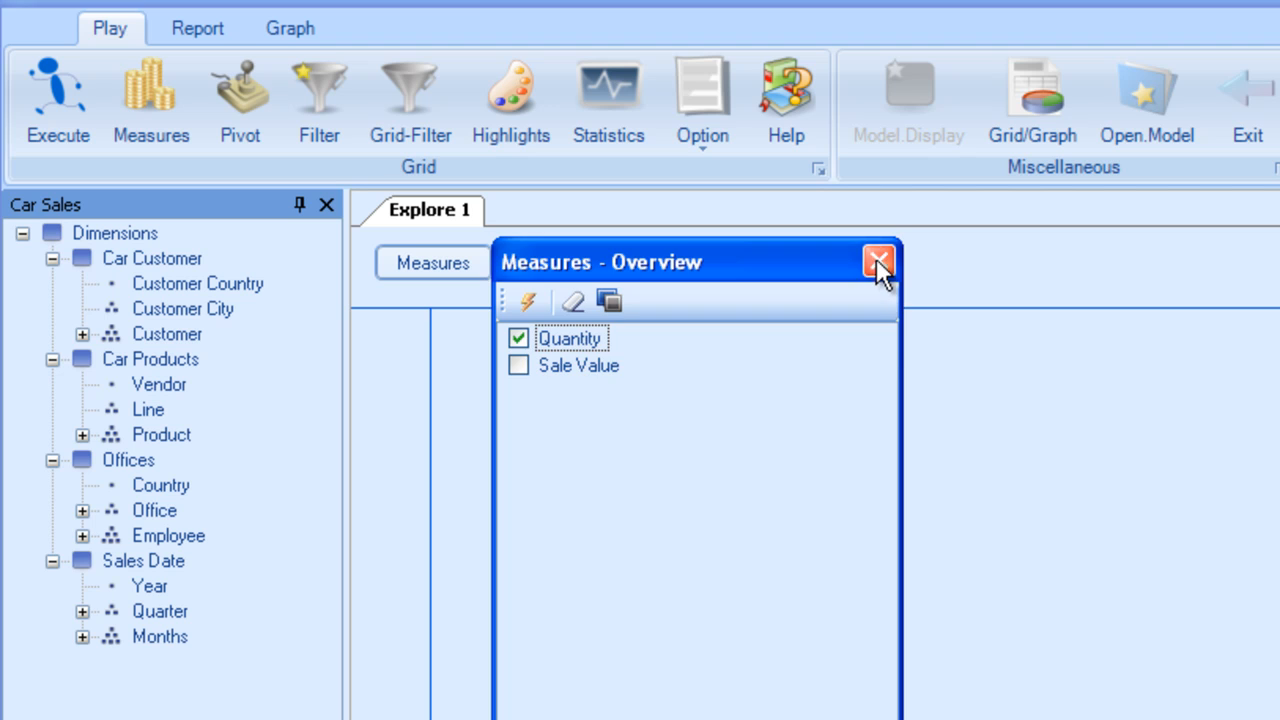
{"action": "left_click", "coordinate": [876, 262]}
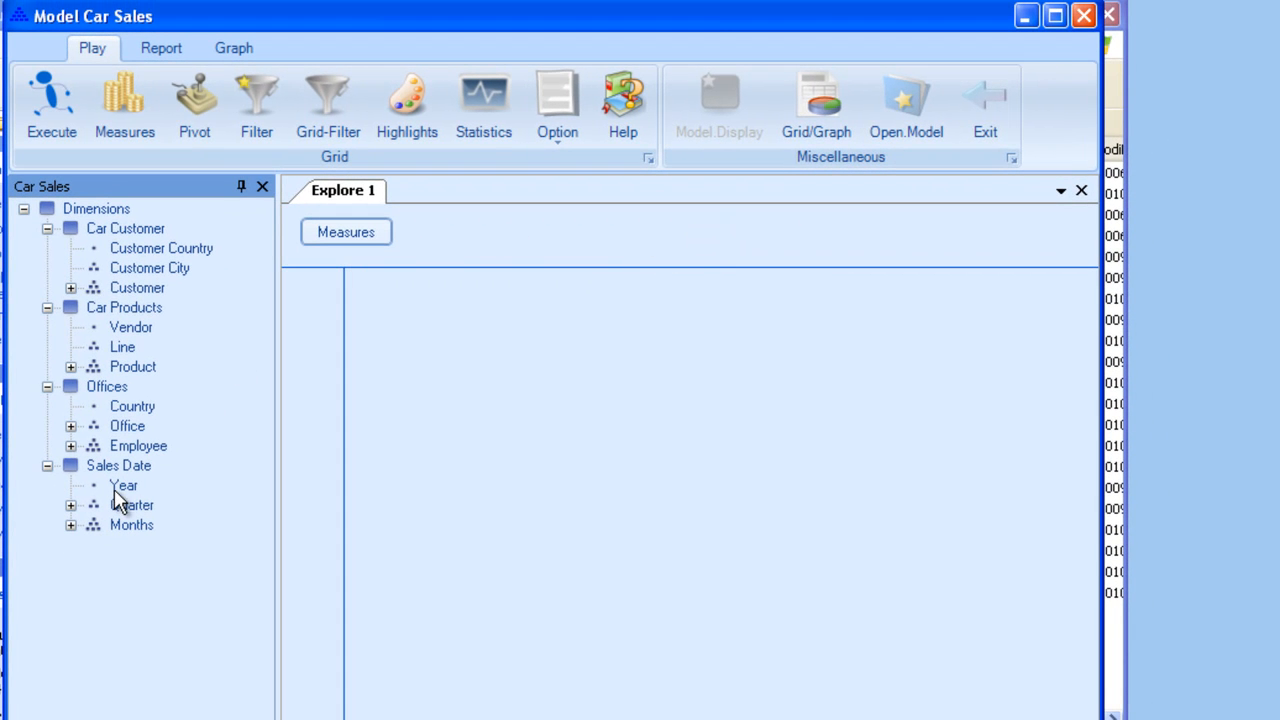
Step: Put Year and Employee on the columns with Measures moved to the end
{"action": "left_click", "coordinate": [120, 486]}
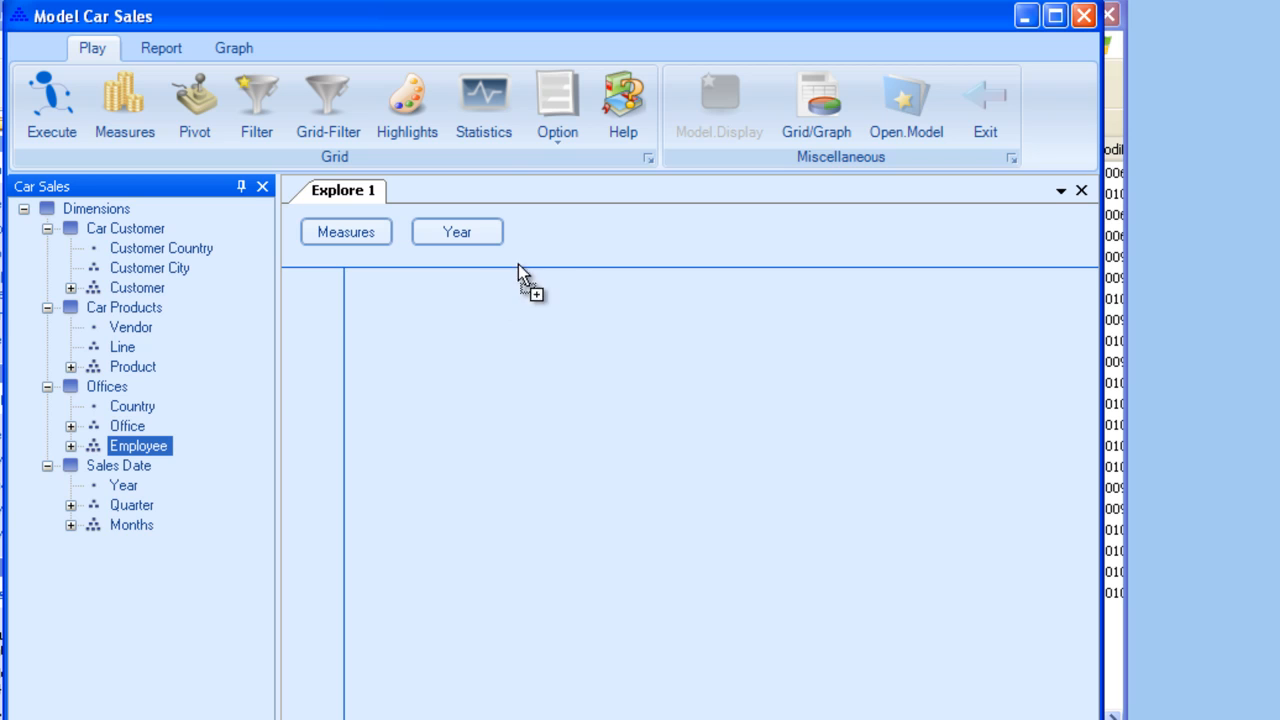
{"action": "left_click_drag", "start_coordinate": [140, 444], "coordinate": [568, 232]}
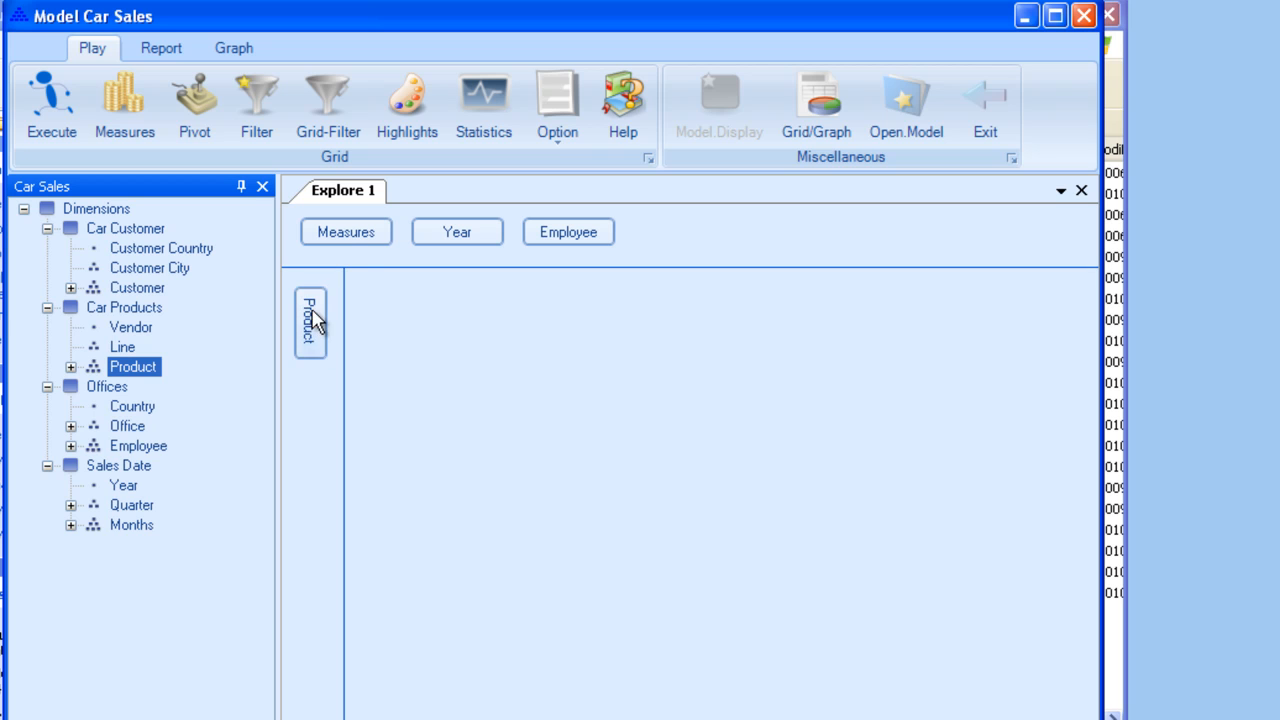
{"action": "mouse_move", "coordinate": [360, 248]}
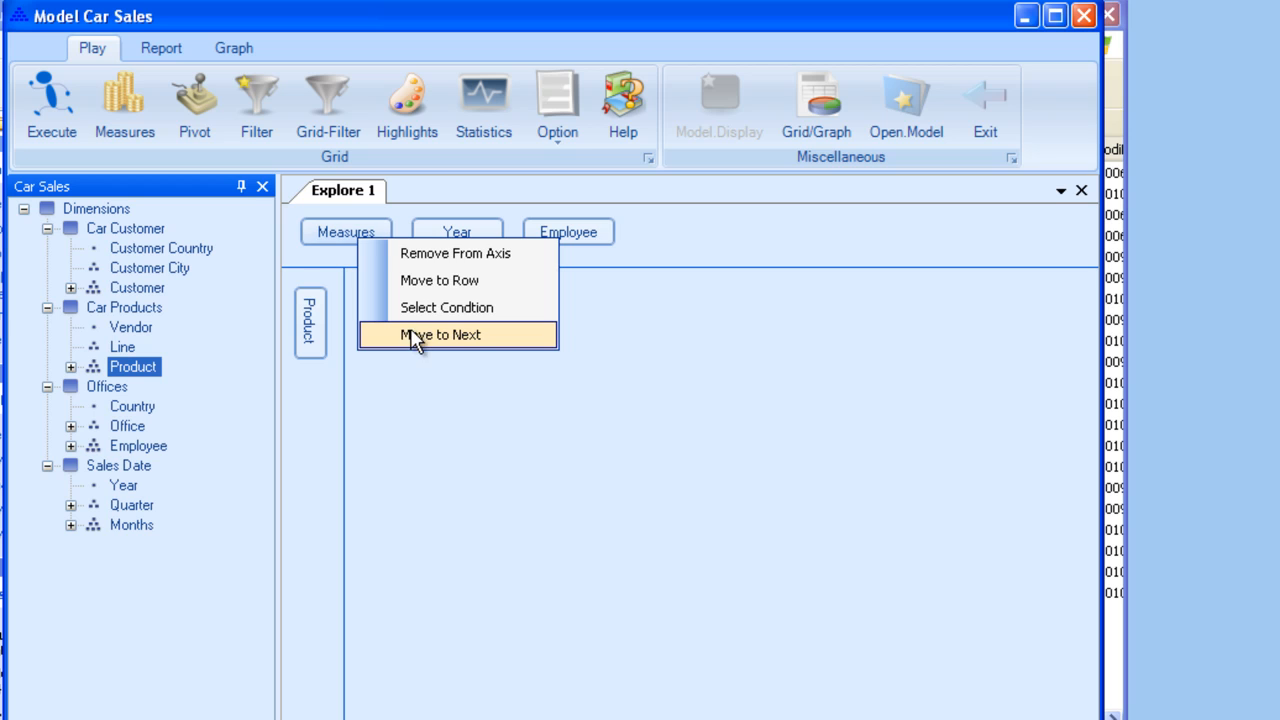
{"action": "left_click", "coordinate": [440, 336]}
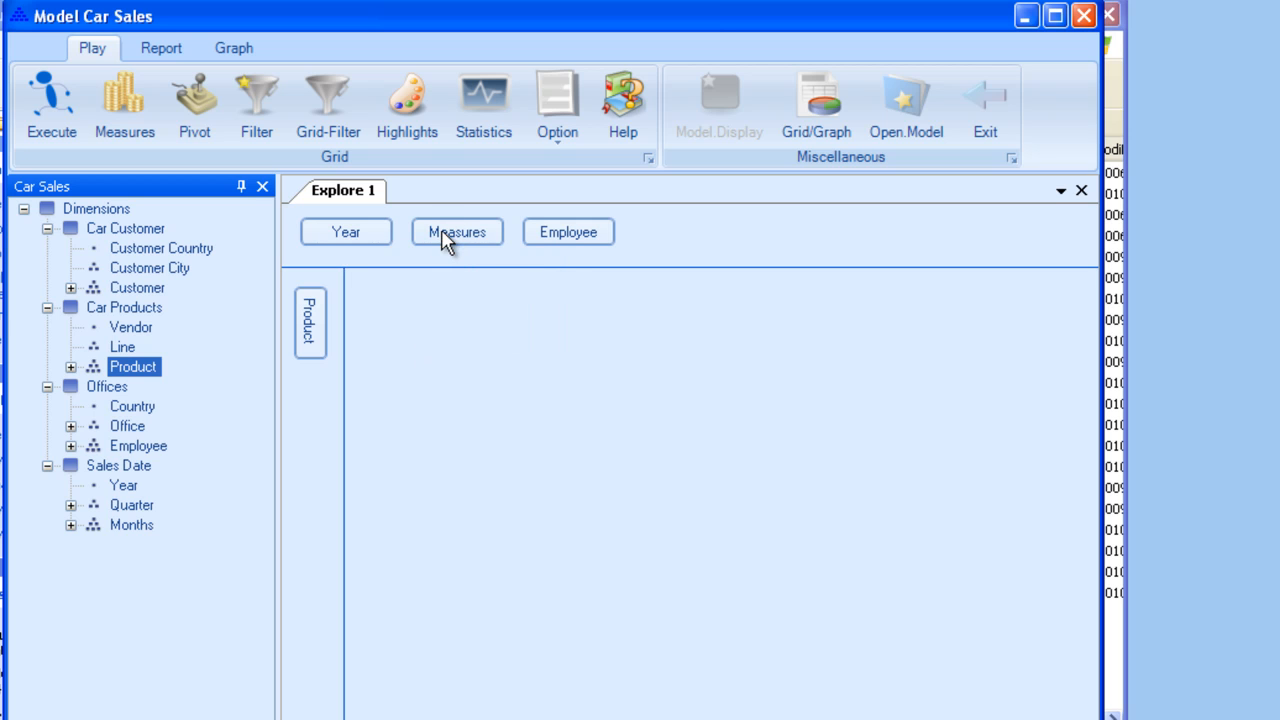
{"action": "left_click_drag", "start_coordinate": [456, 232], "coordinate": [568, 232]}
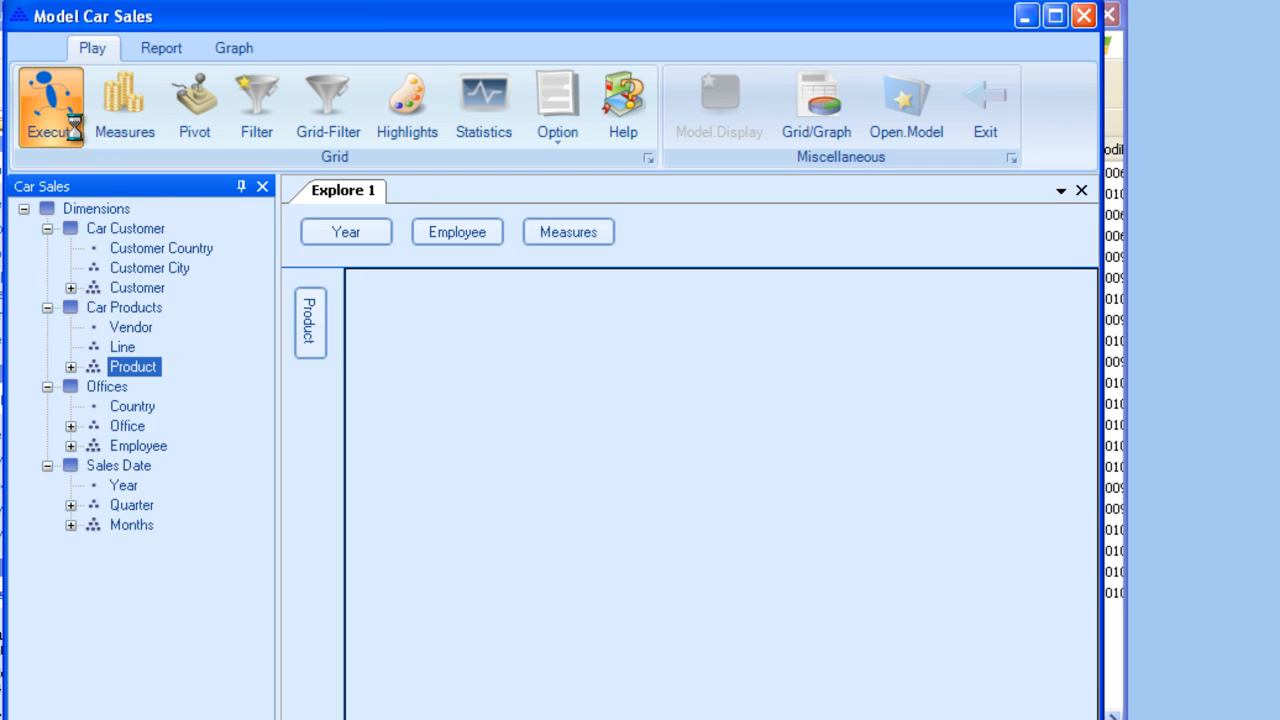
Step: Execute the query so the grid fills with Quantity per product by 2006 and employee
{"action": "left_click", "coordinate": [48, 104]}
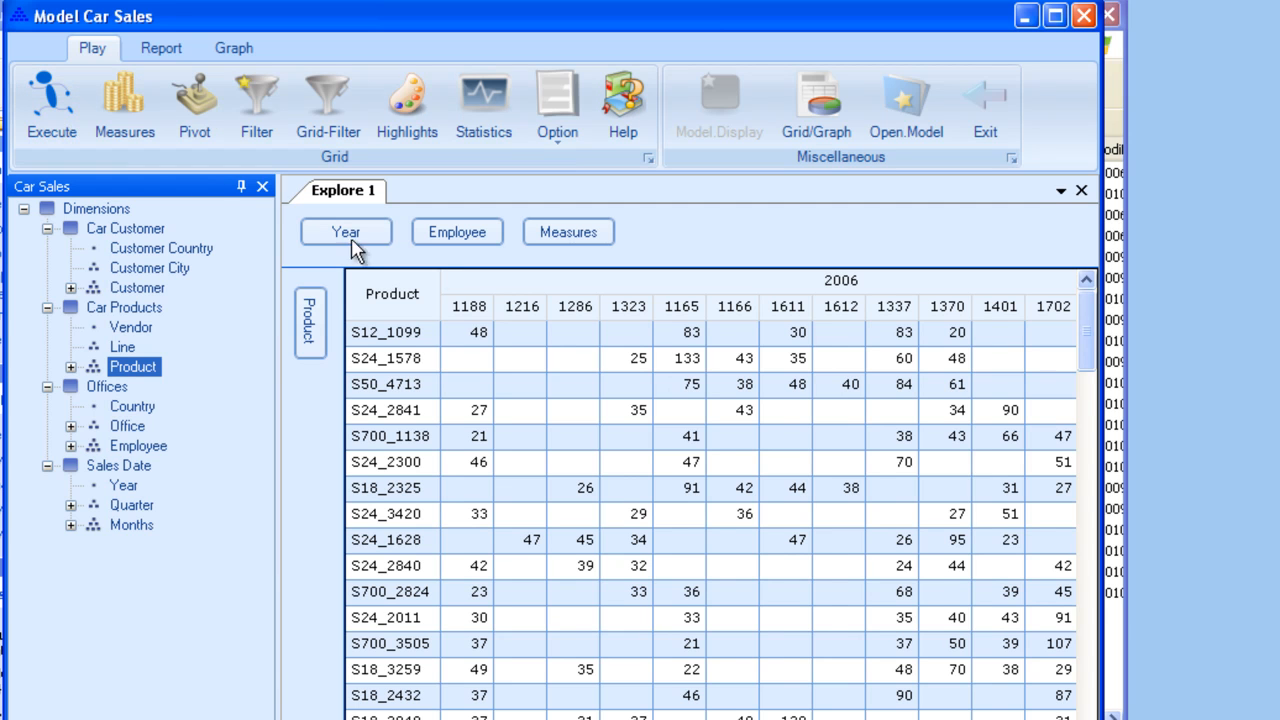
{"action": "mouse_move", "coordinate": [816, 290]}
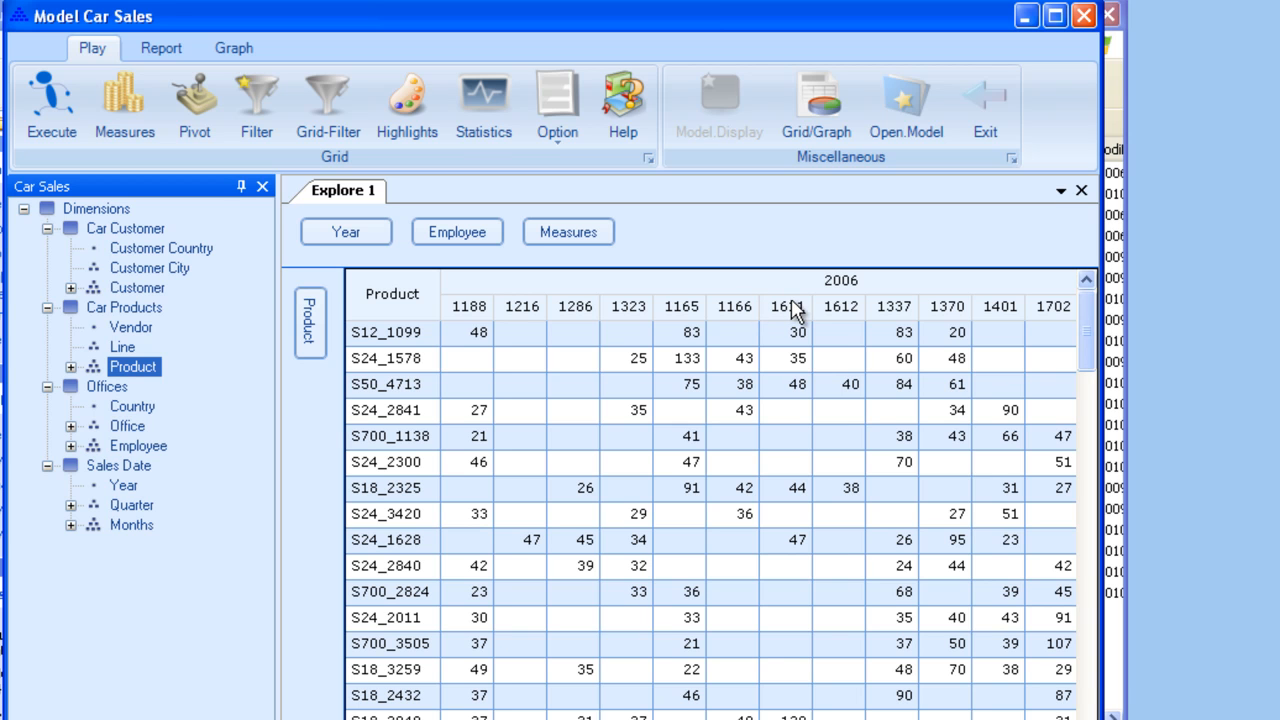
{"action": "mouse_move", "coordinate": [788, 404]}
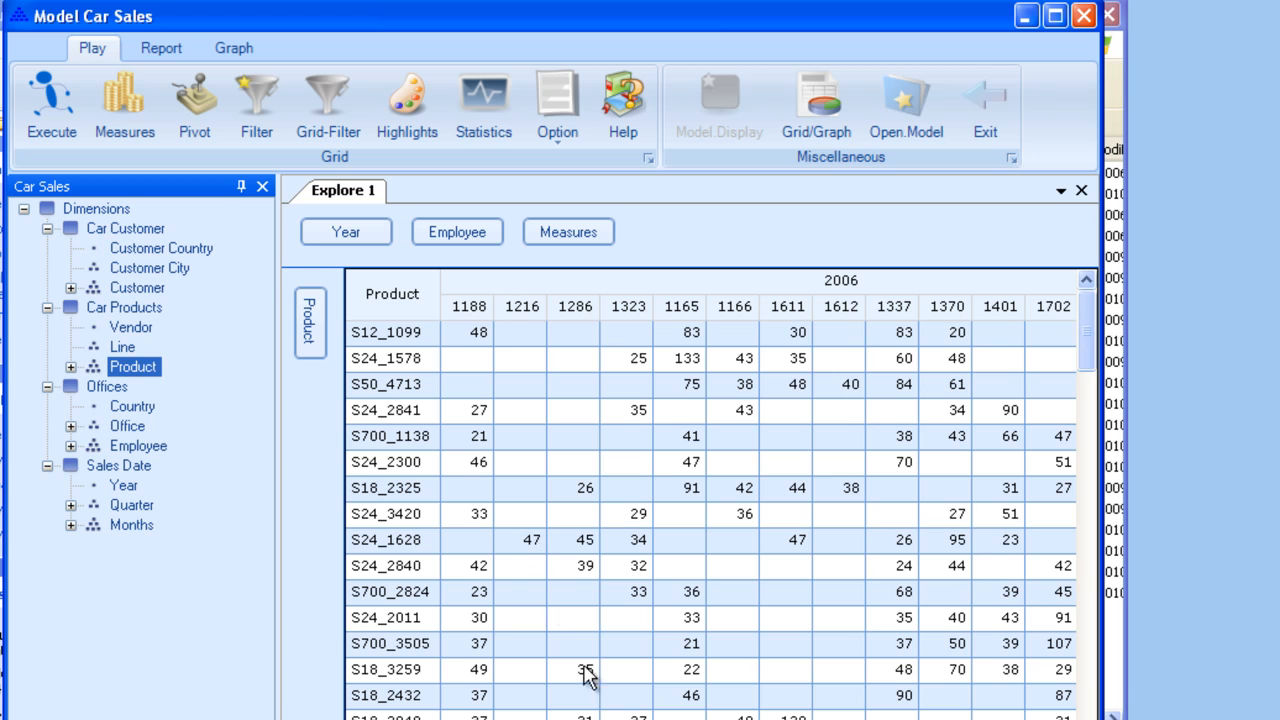
{"action": "mouse_move", "coordinate": [832, 408]}
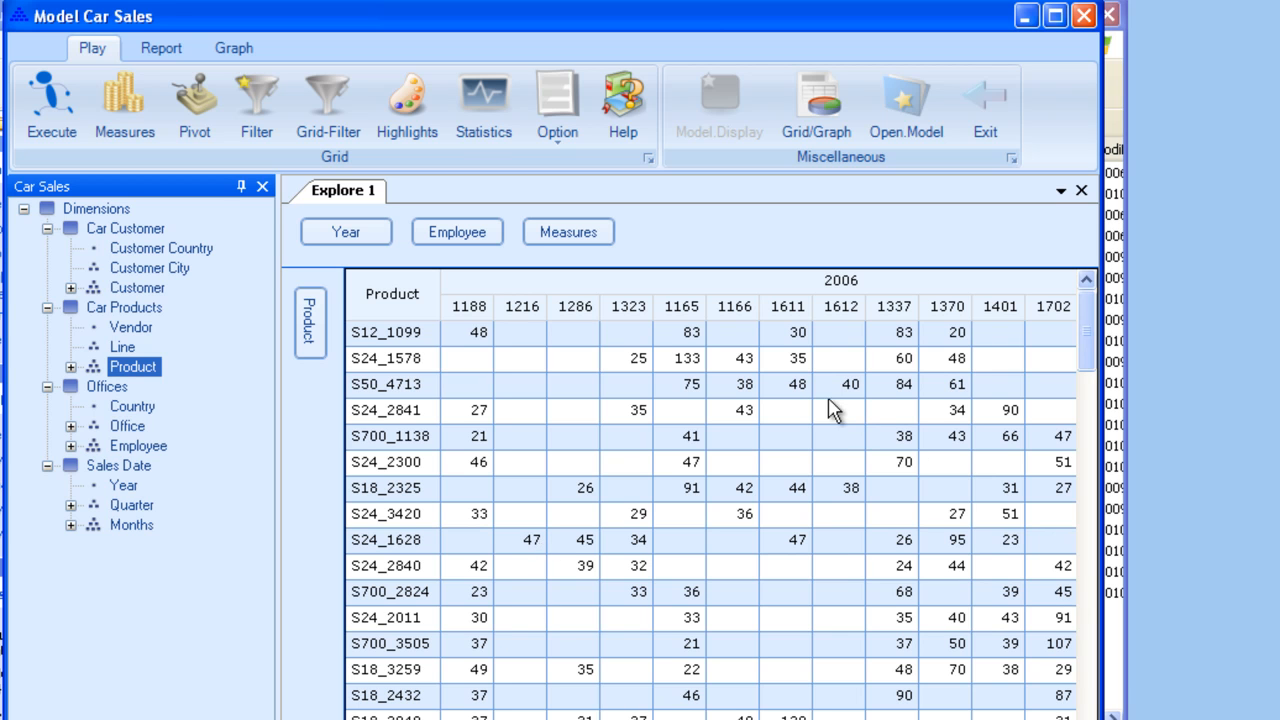
{"action": "mouse_move", "coordinate": [408, 420]}
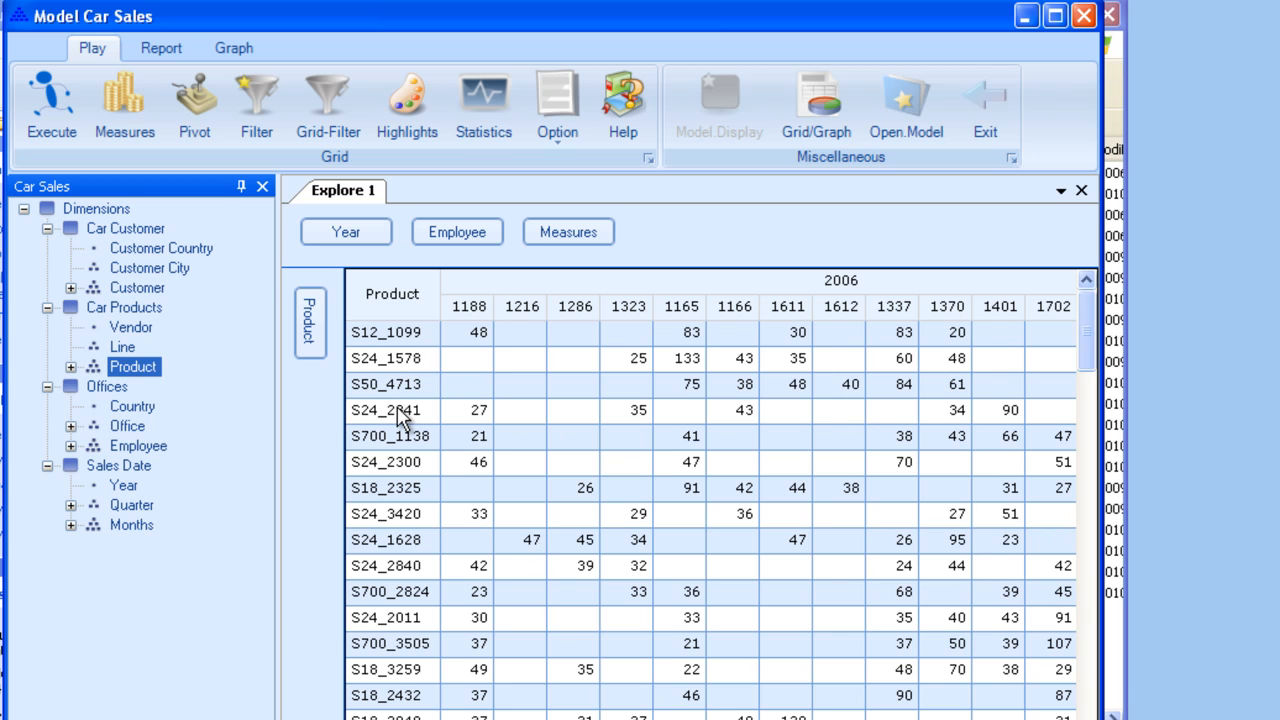
{"action": "mouse_move", "coordinate": [480, 482]}
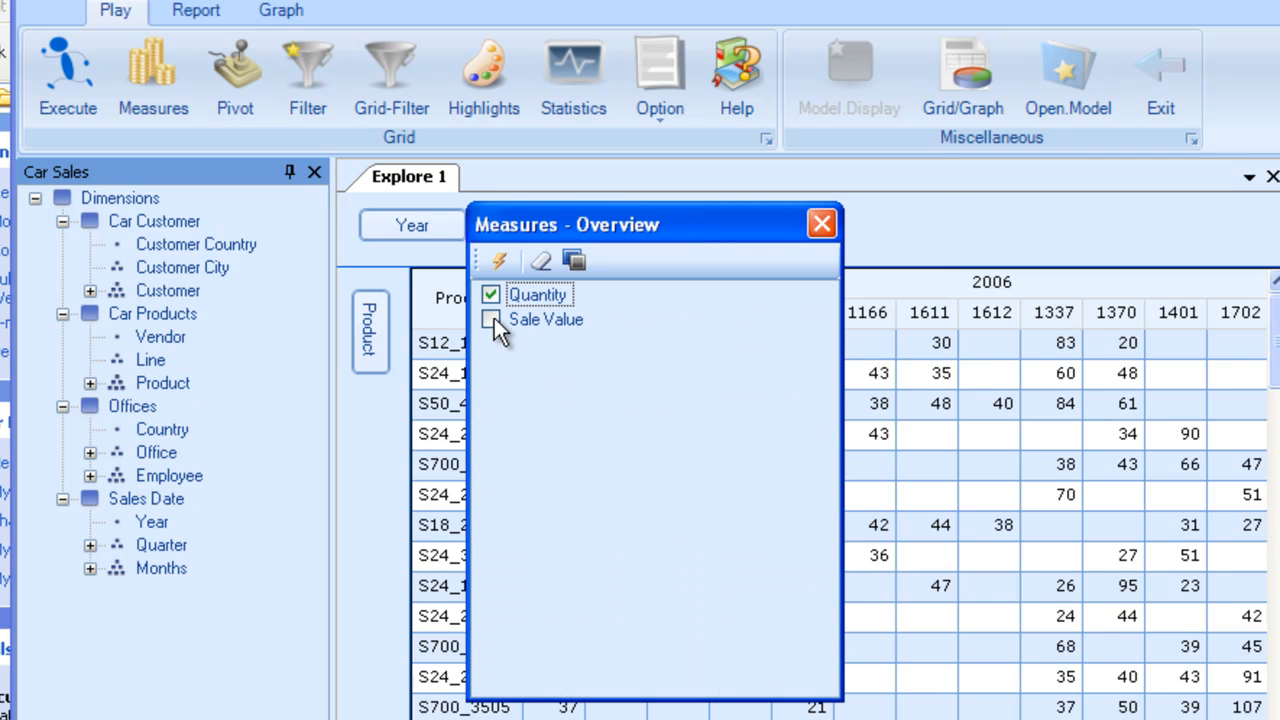
Step: Add Sale Value beside Quantity, then bring up the grid statistics options
{"action": "left_click", "coordinate": [492, 320]}
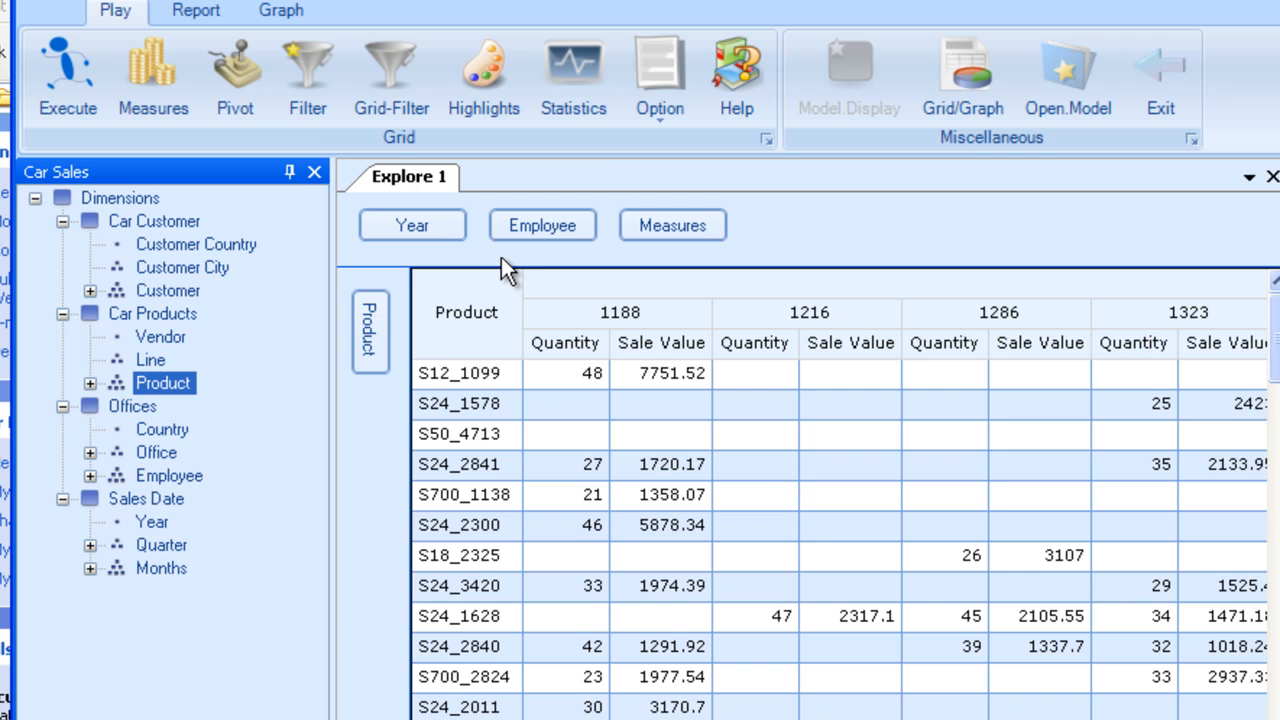
{"action": "mouse_move", "coordinate": [664, 378]}
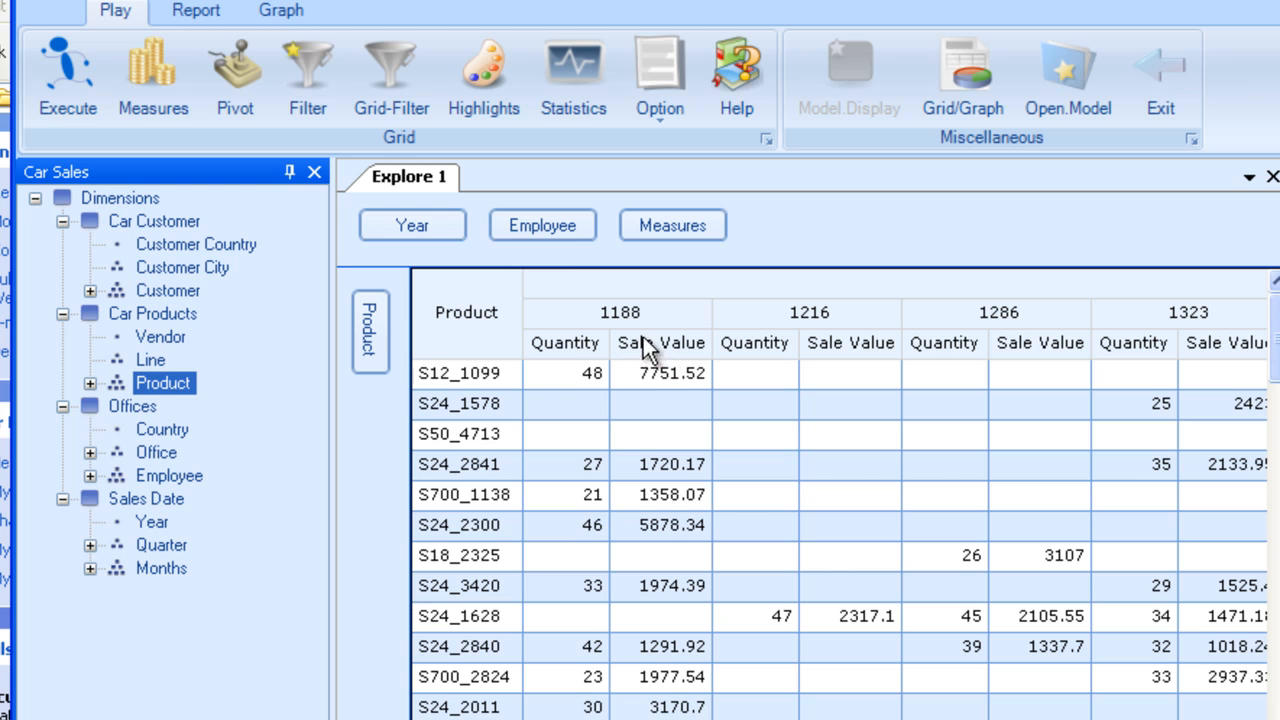
{"action": "left_click", "coordinate": [572, 70]}
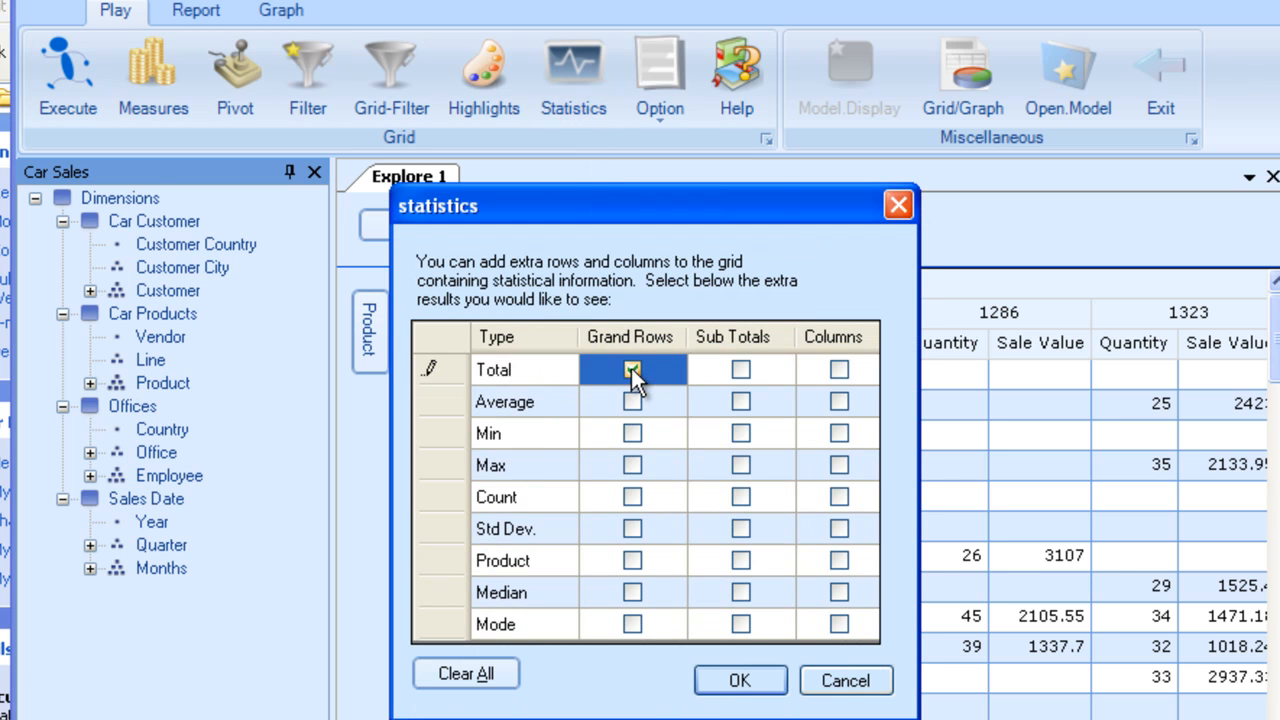
Step: Enable a grand total row under Grand Rows and confirm the statistics dialog
{"action": "left_click", "coordinate": [632, 368]}
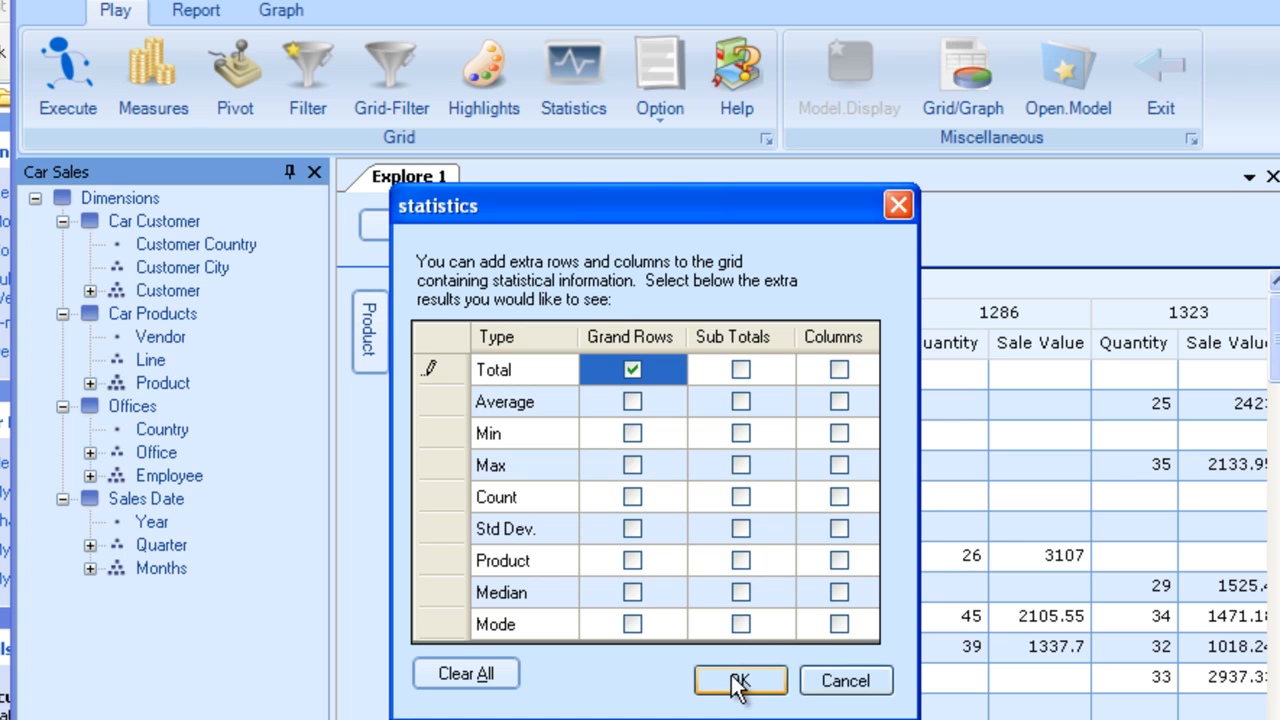
{"action": "left_click", "coordinate": [736, 680]}
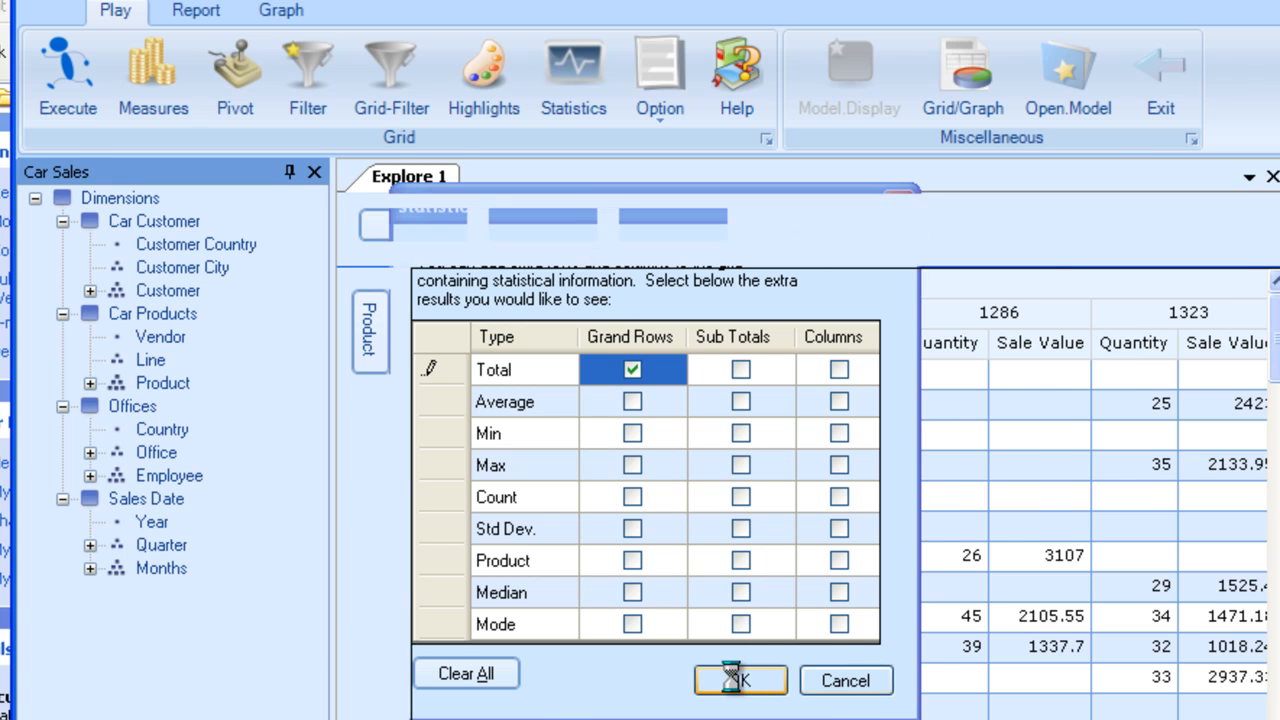
{"action": "left_click", "coordinate": [740, 680]}
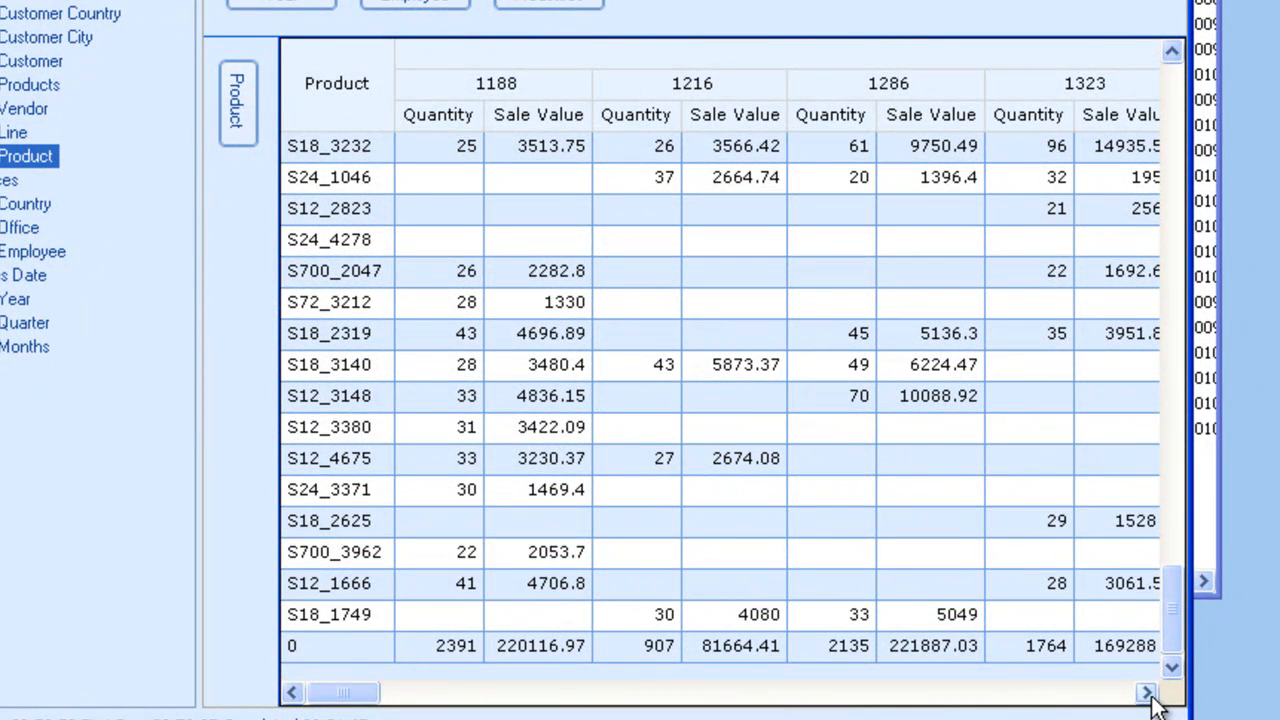
{"action": "left_click", "coordinate": [1144, 684]}
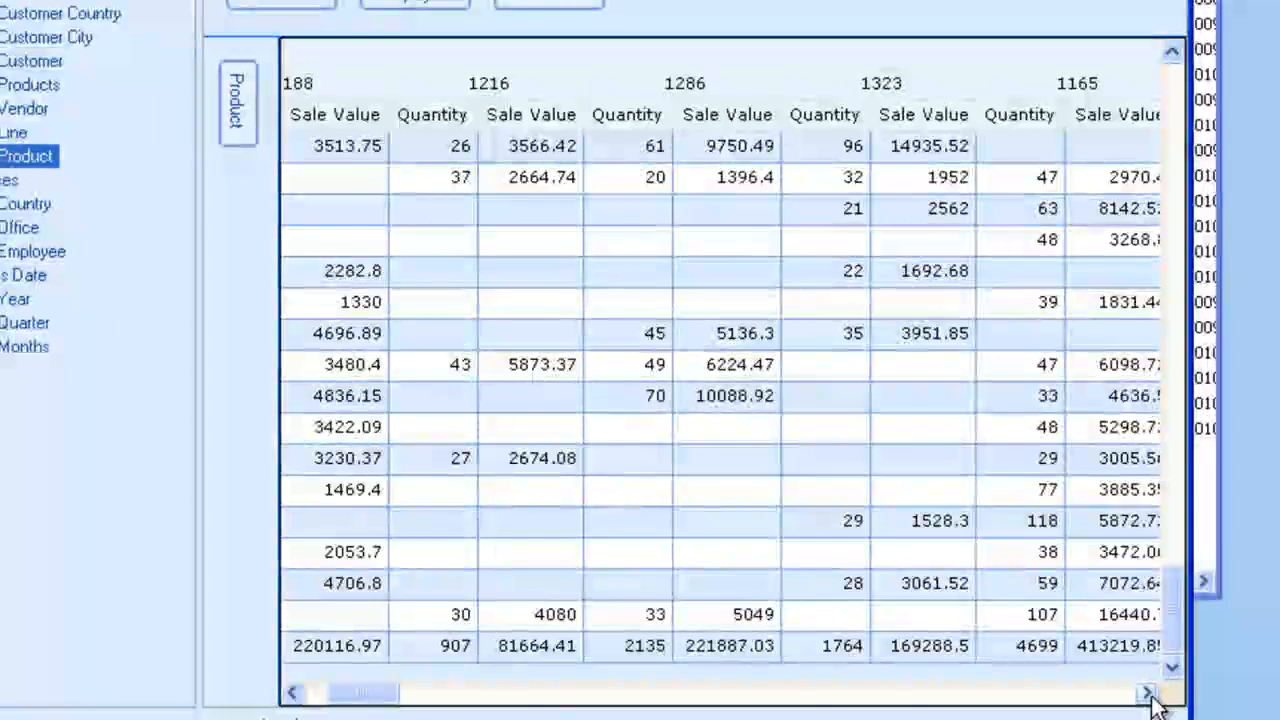
{"action": "left_click", "coordinate": [1148, 688]}
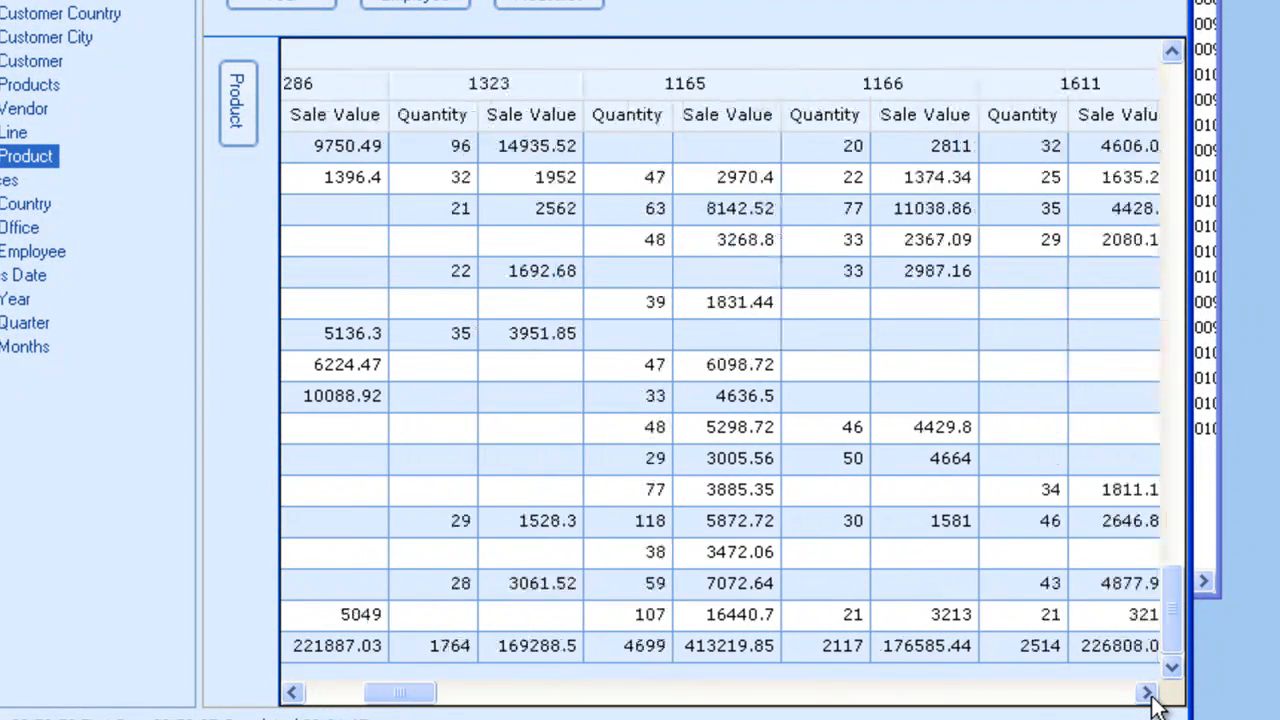
{"action": "left_click", "coordinate": [1146, 684]}
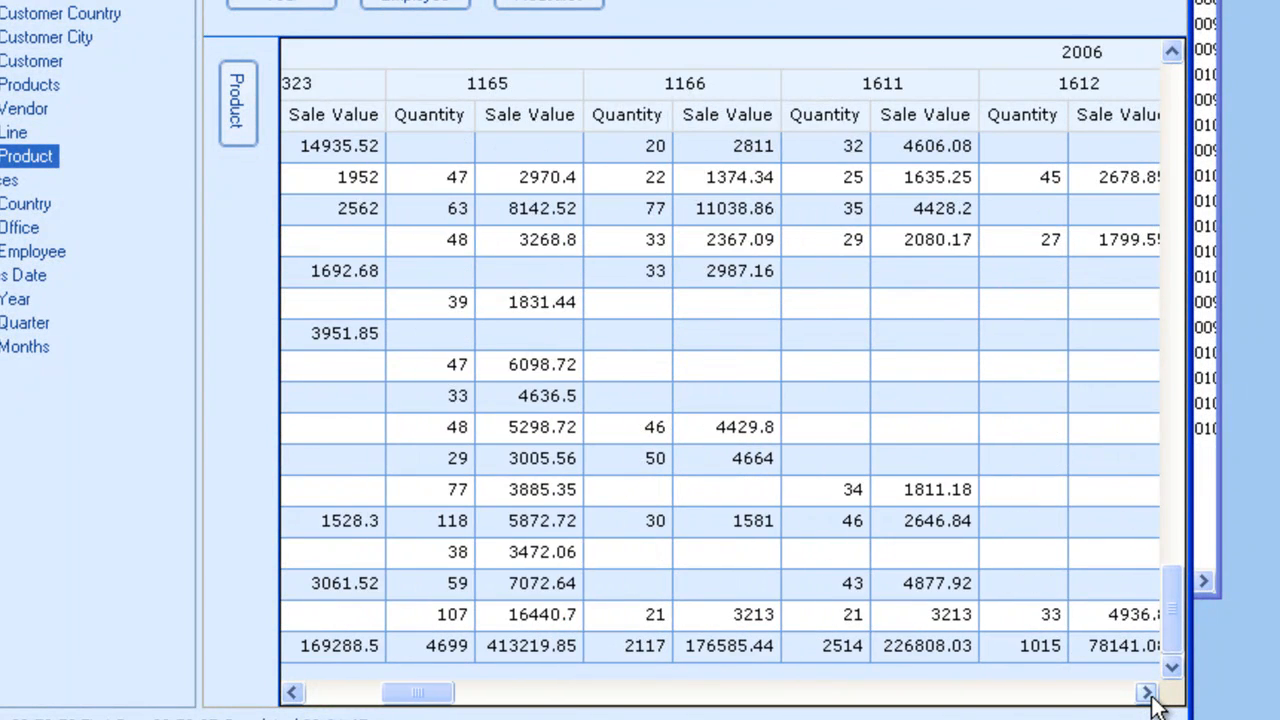
{"action": "left_click", "coordinate": [1148, 692]}
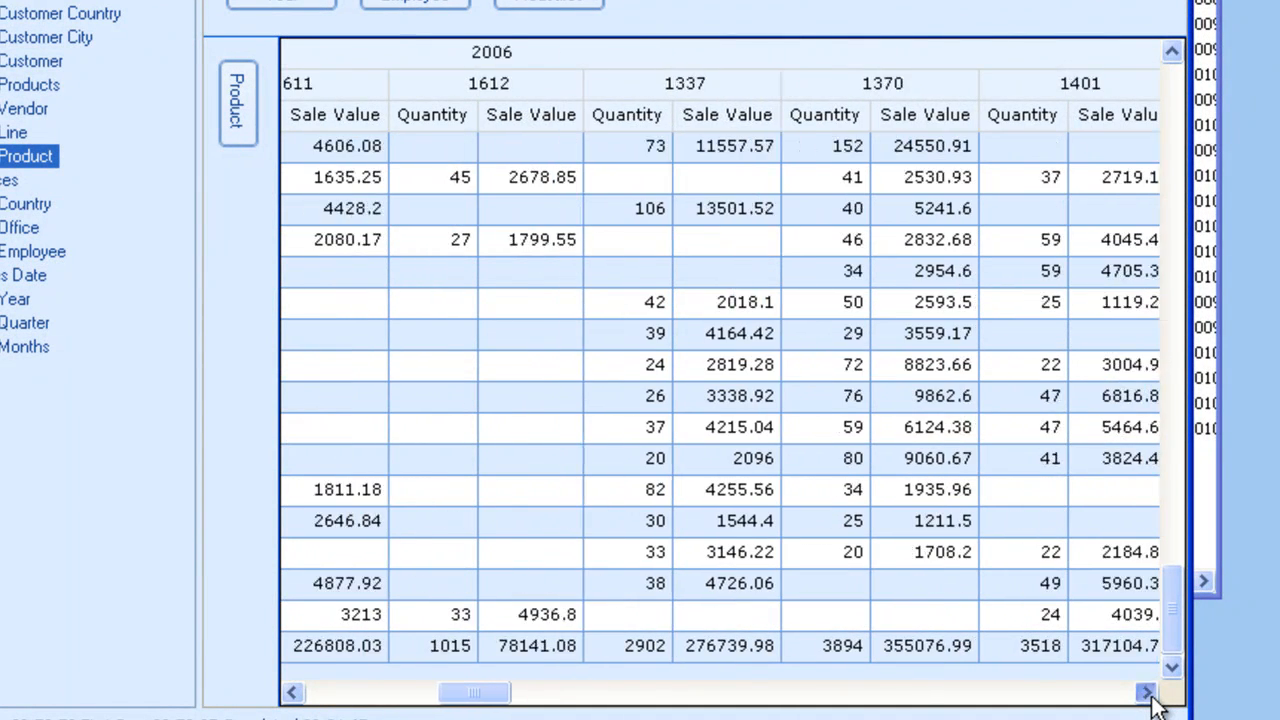
{"action": "left_click", "coordinate": [1122, 688]}
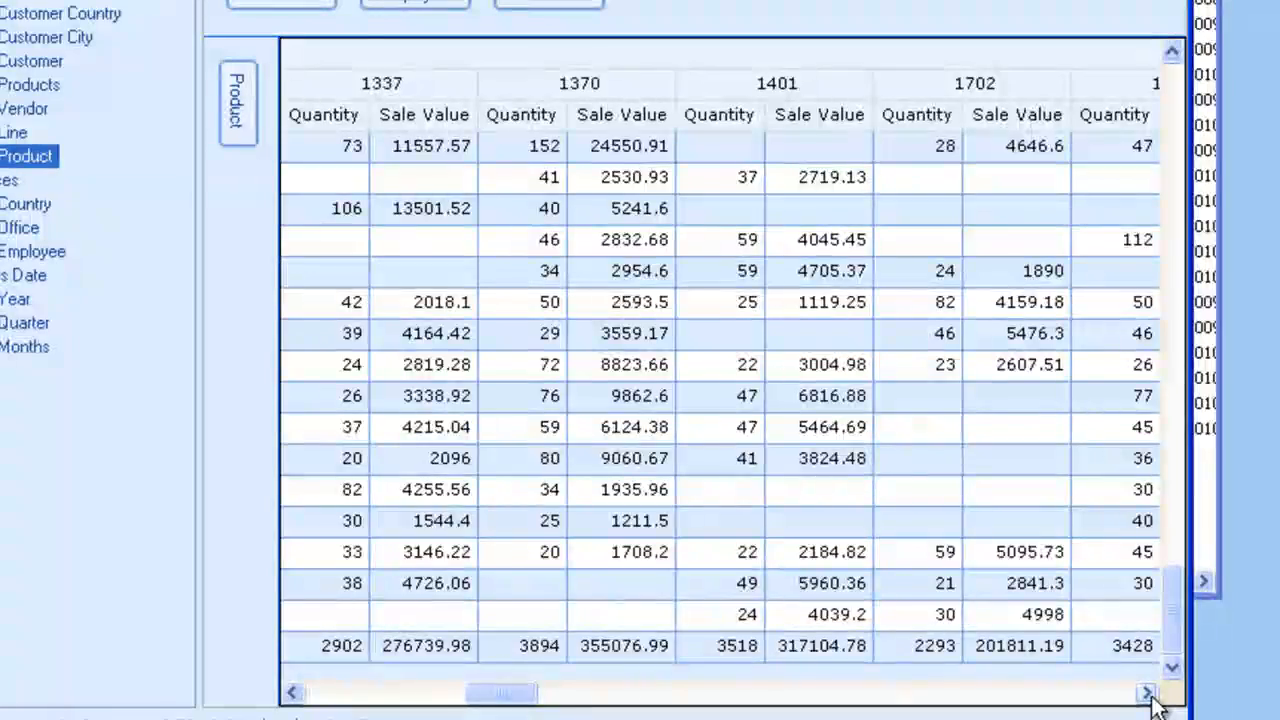
{"action": "left_click", "coordinate": [1148, 688]}
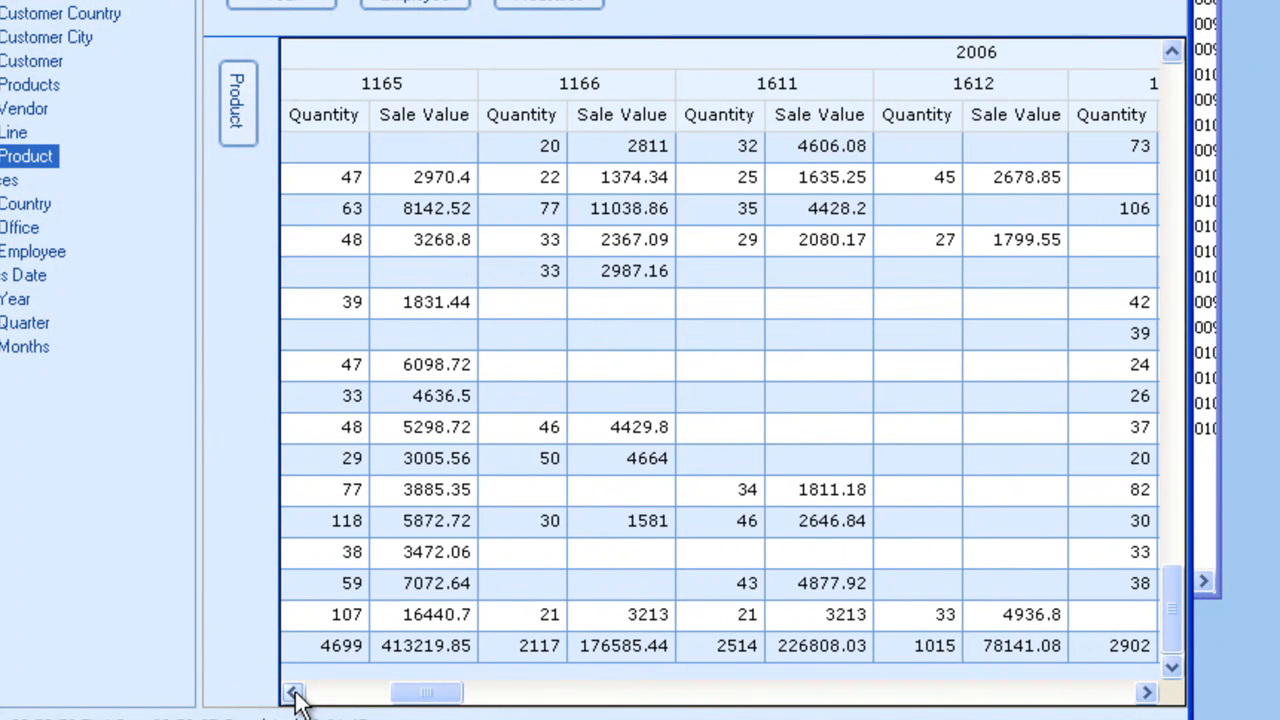
{"action": "left_click", "coordinate": [292, 690]}
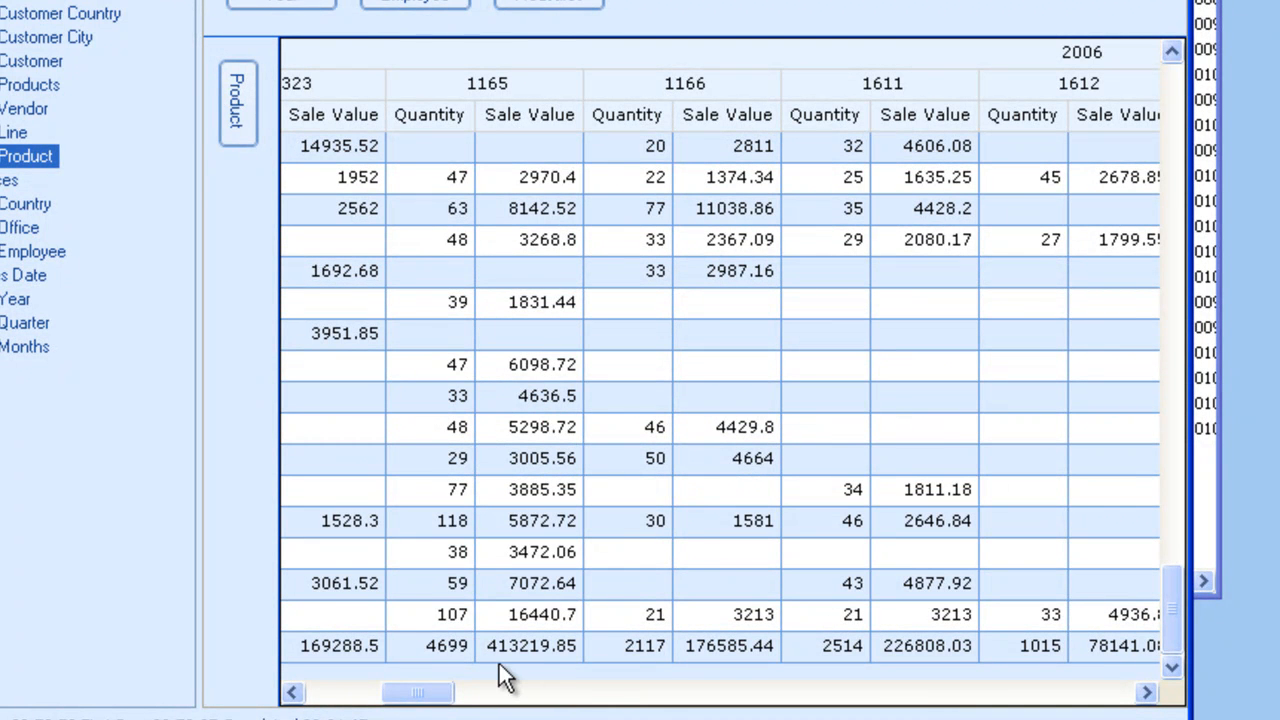
{"action": "mouse_move", "coordinate": [520, 678]}
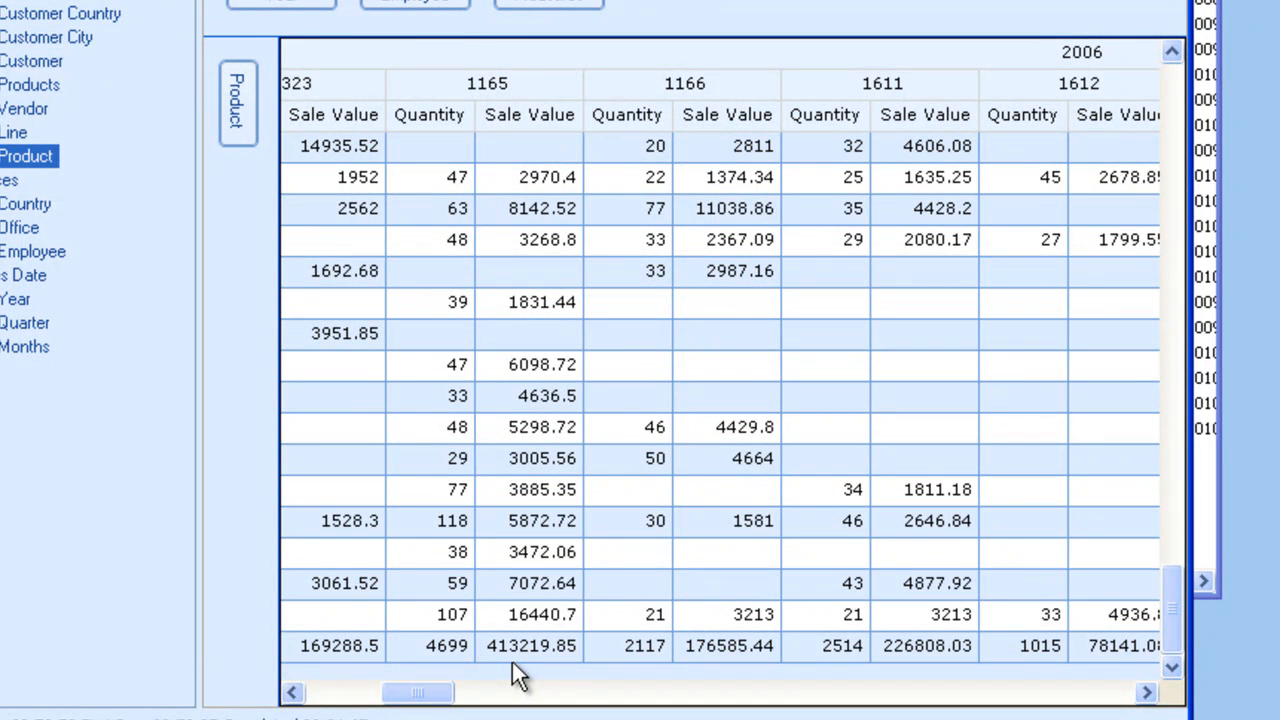
{"action": "mouse_move", "coordinate": [492, 318]}
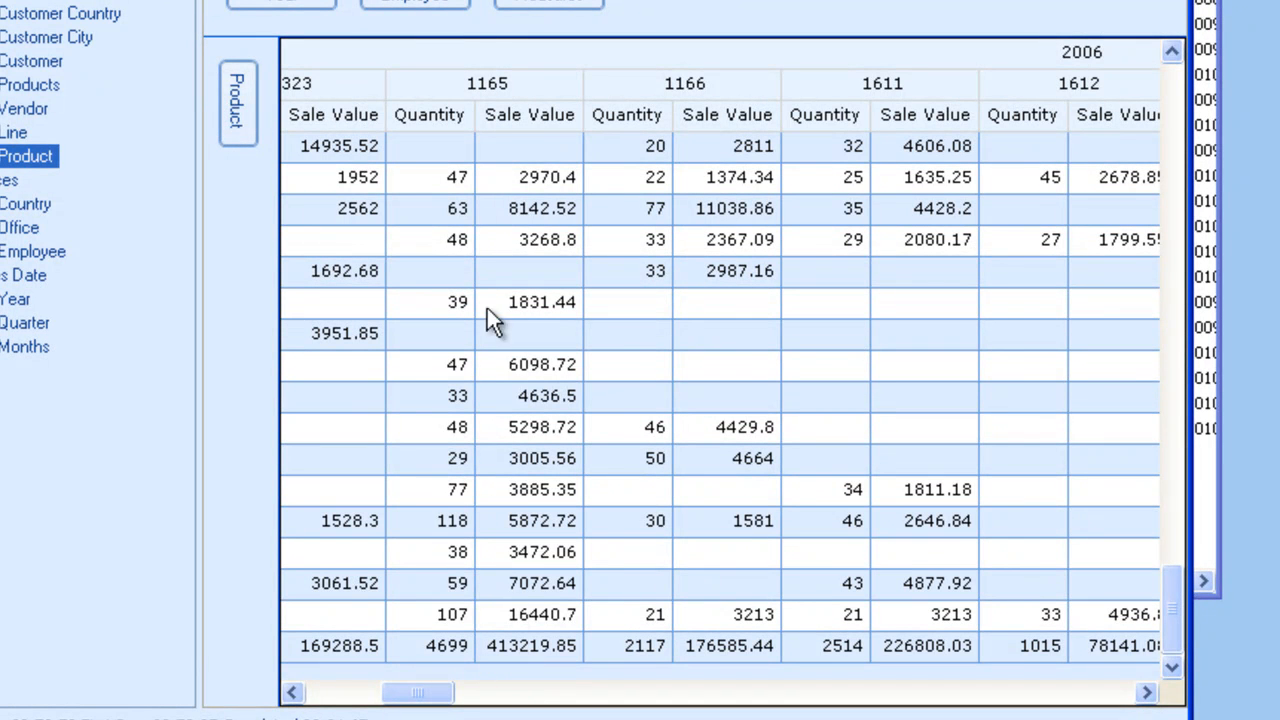
{"action": "mouse_move", "coordinate": [504, 100]}
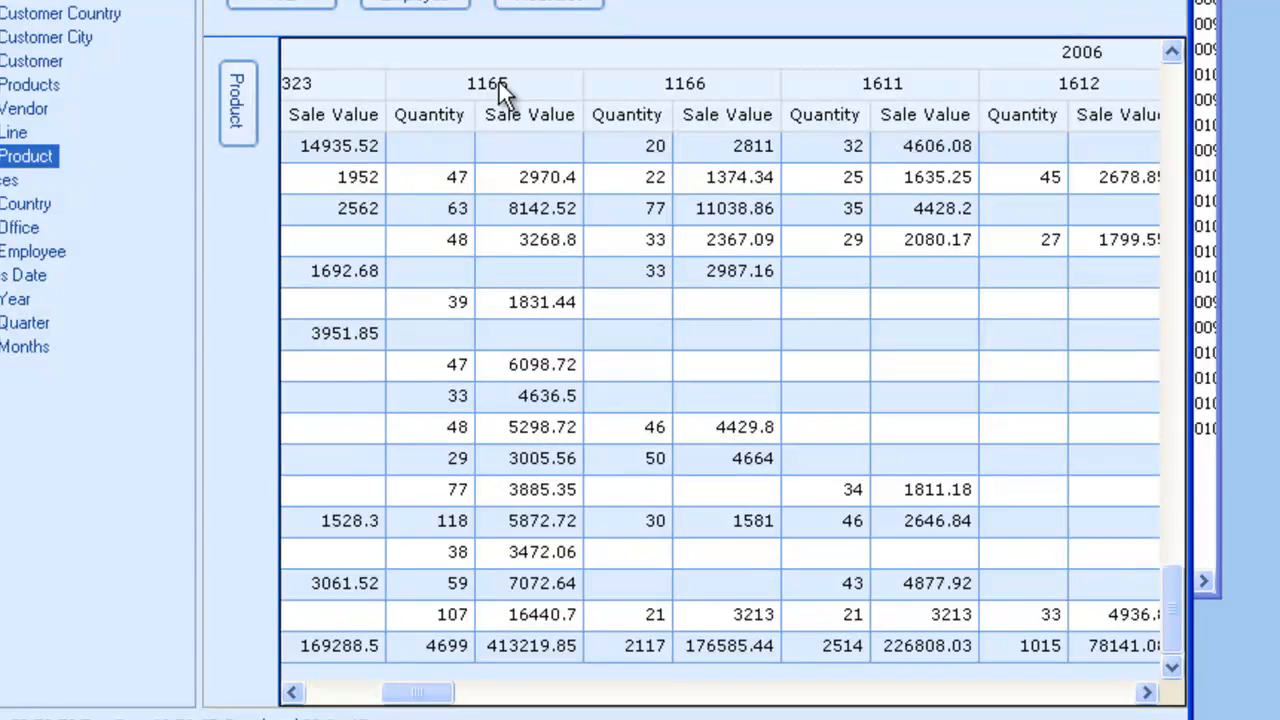
{"action": "mouse_move", "coordinate": [896, 56]}
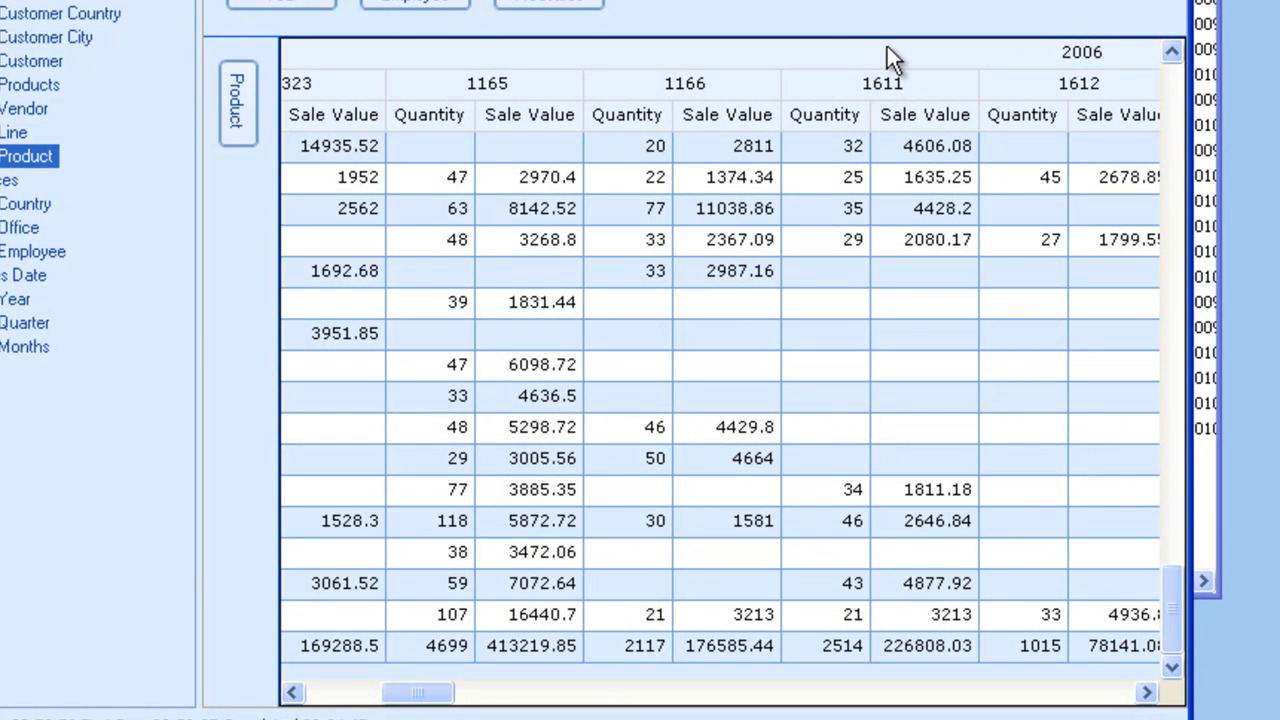
{"action": "mouse_move", "coordinate": [602, 156]}
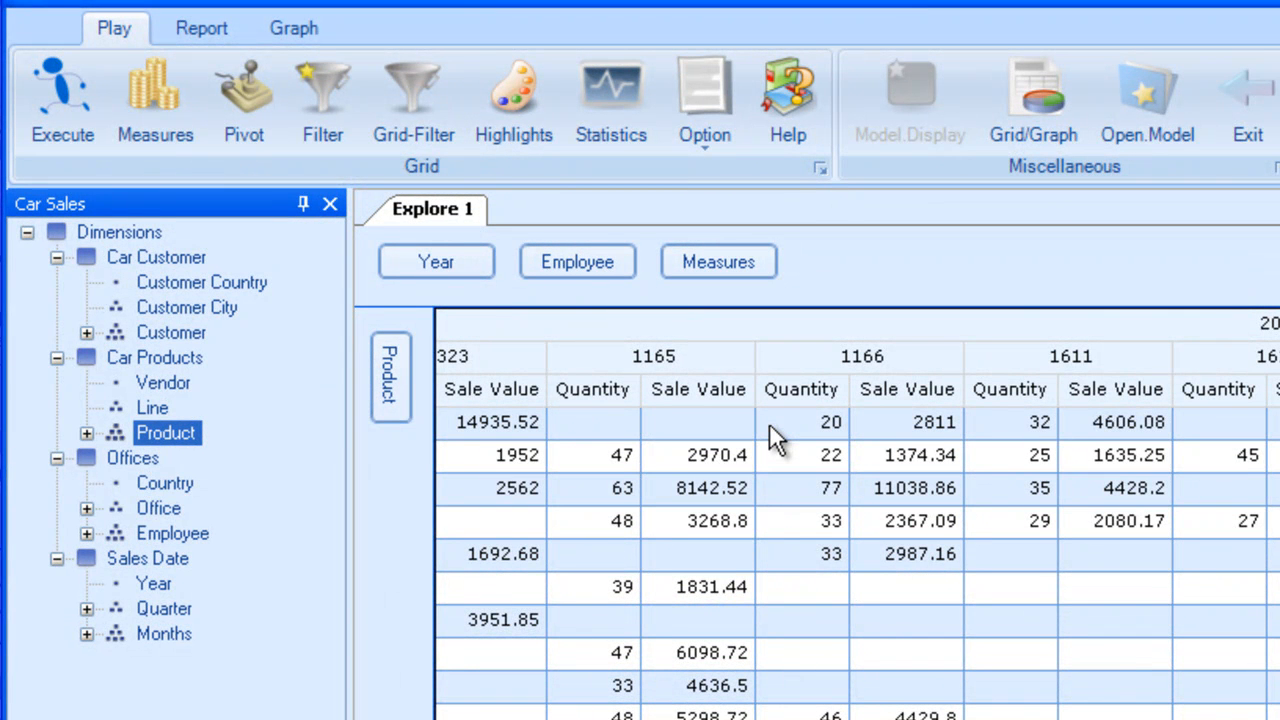
{"action": "mouse_move", "coordinate": [760, 444]}
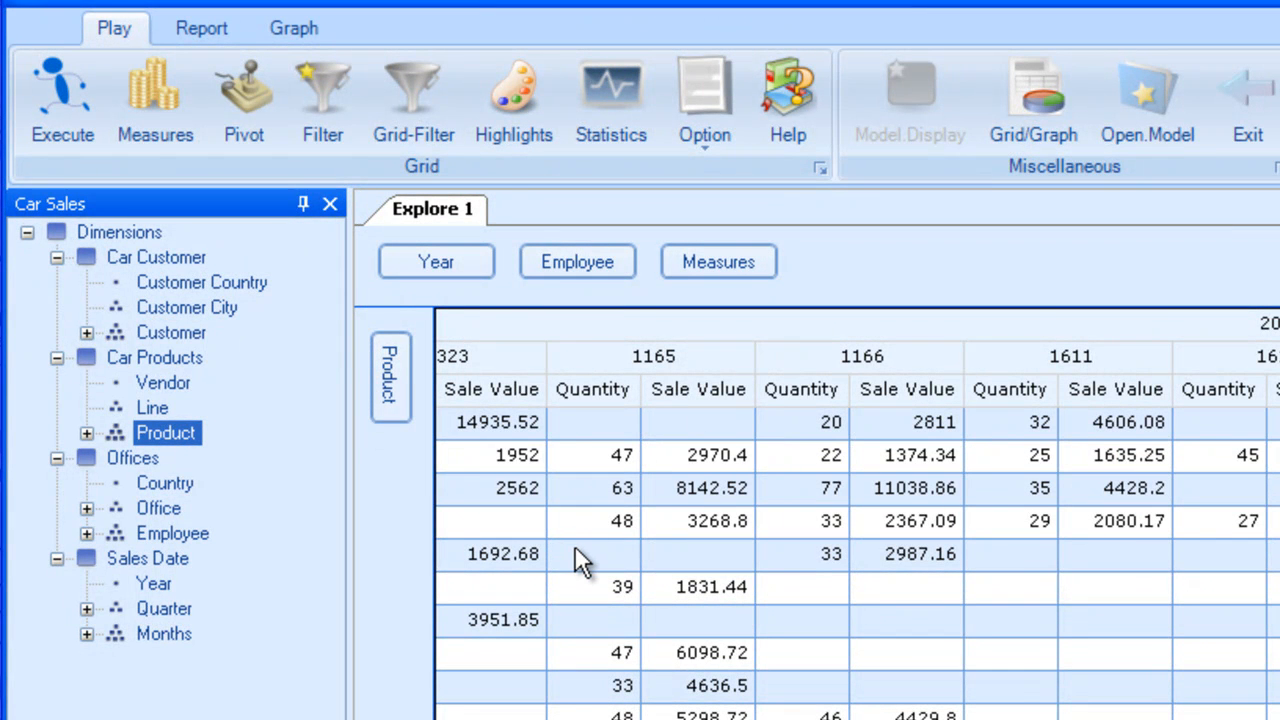
{"action": "mouse_move", "coordinate": [136, 572]}
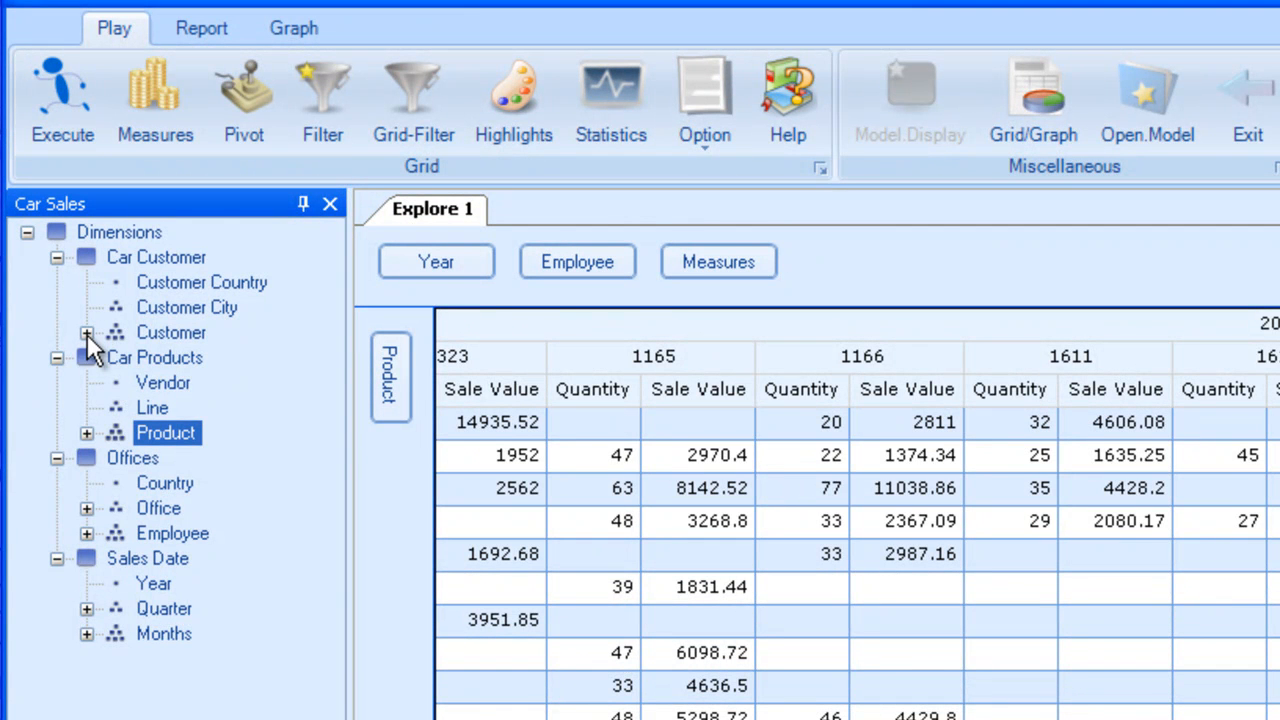
Step: Expand the Customer level to list CustomerLong, phone, credit limit and contact name
{"action": "left_click", "coordinate": [88, 332]}
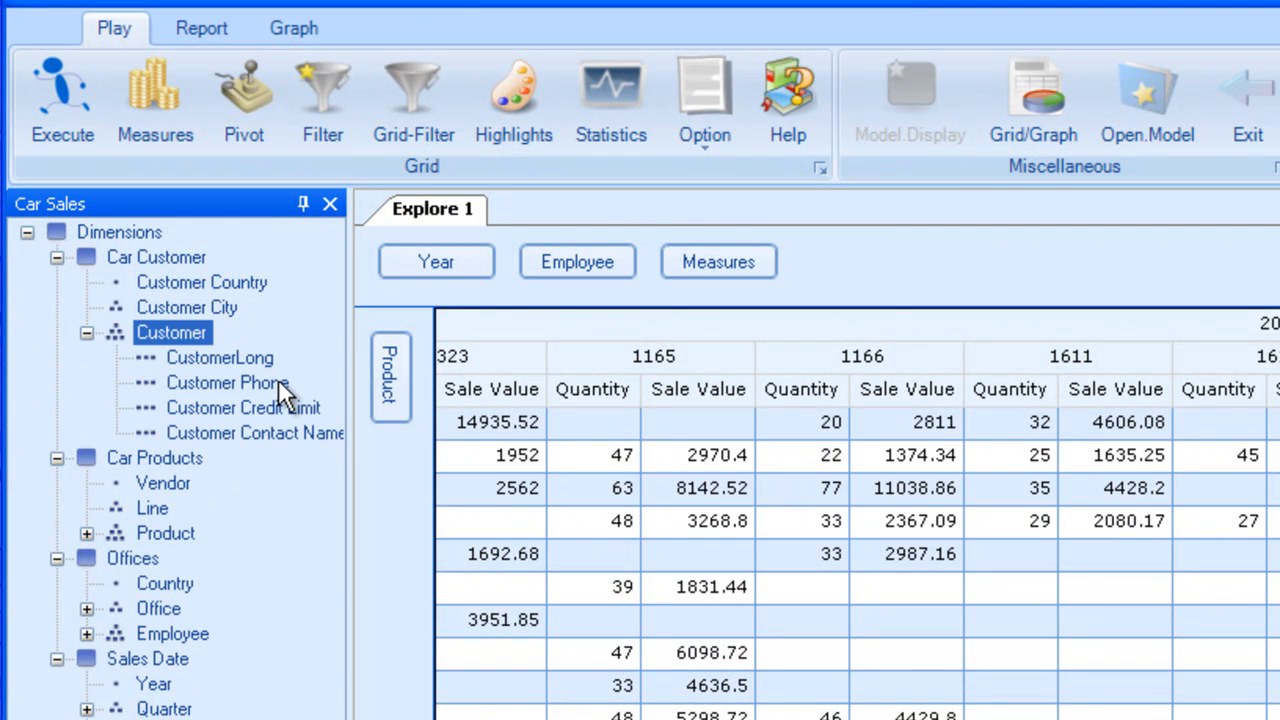
{"action": "mouse_move", "coordinate": [264, 436]}
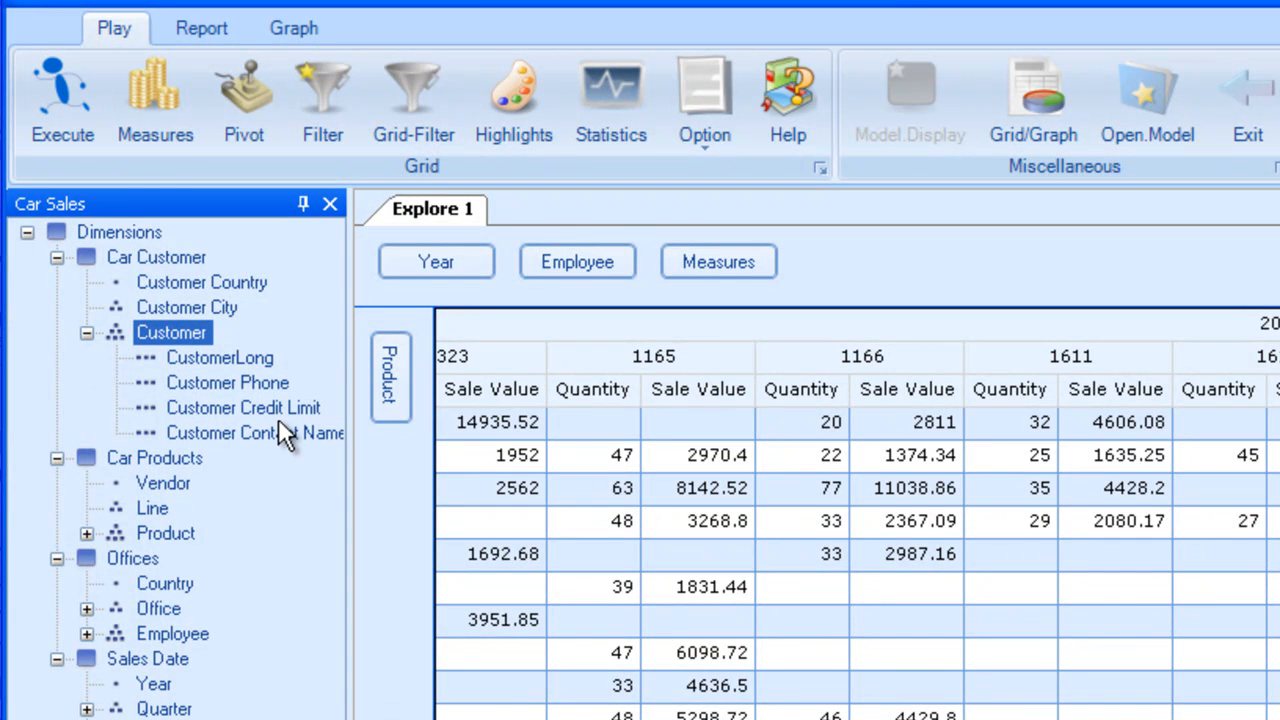
{"action": "mouse_move", "coordinate": [252, 364]}
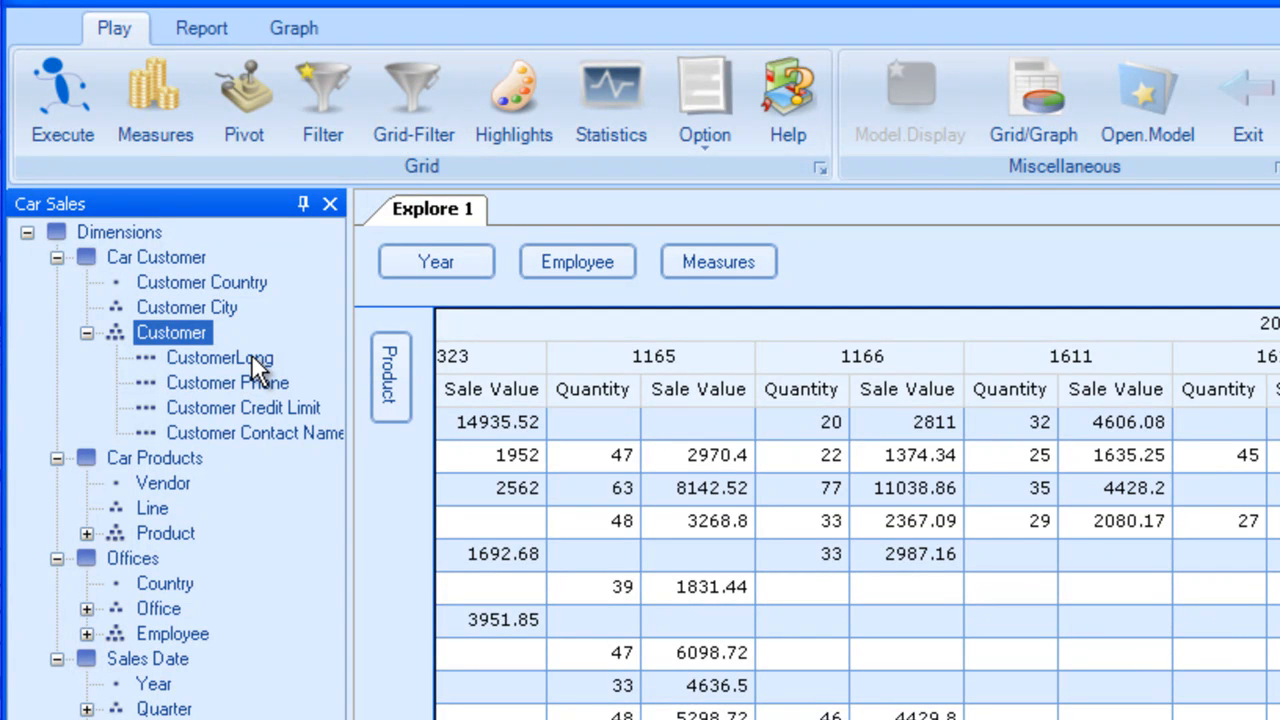
{"action": "mouse_move", "coordinate": [150, 544]}
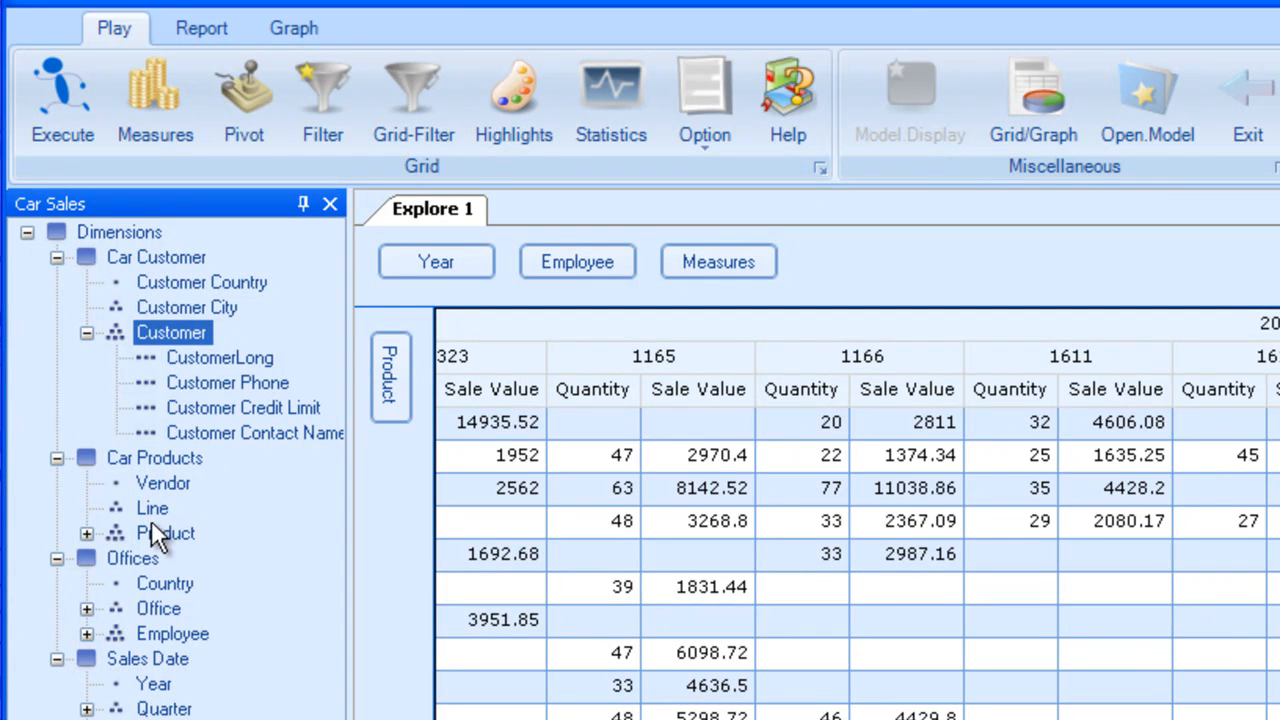
Step: Expand Product, place ProductLong beside Product on the rows and rerun the query
{"action": "left_click", "coordinate": [92, 532]}
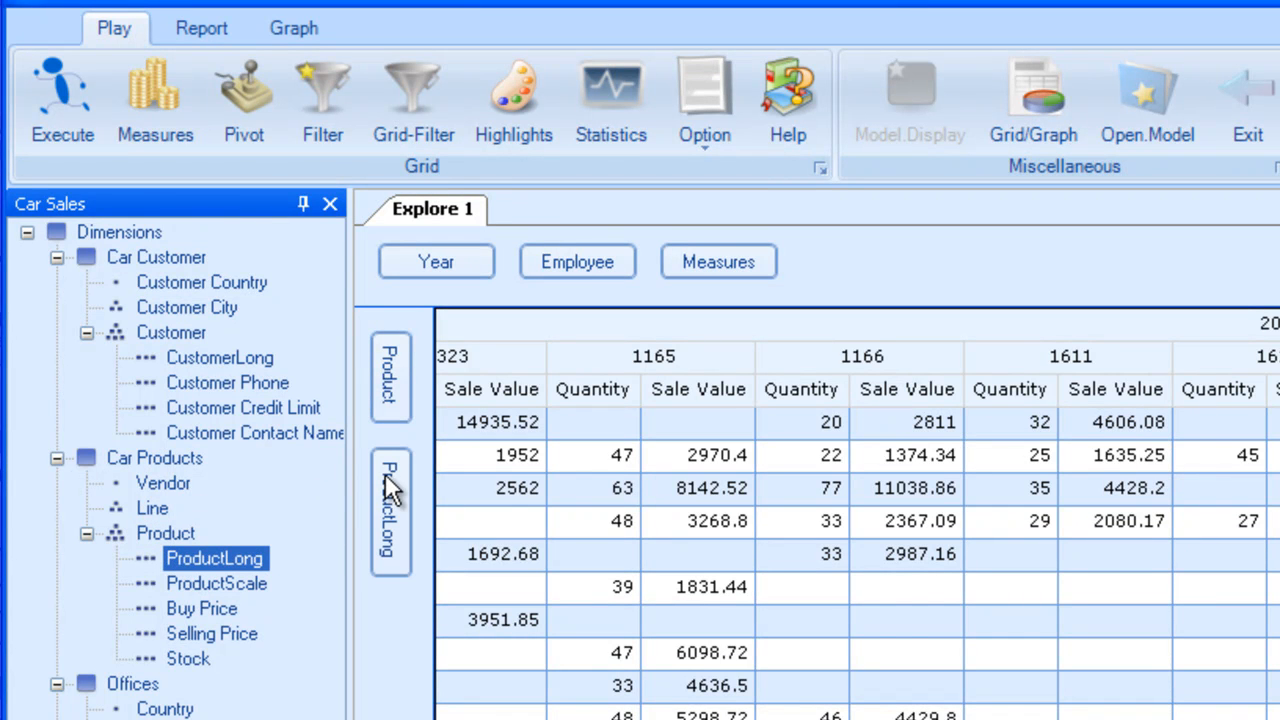
{"action": "left_click", "coordinate": [62, 90]}
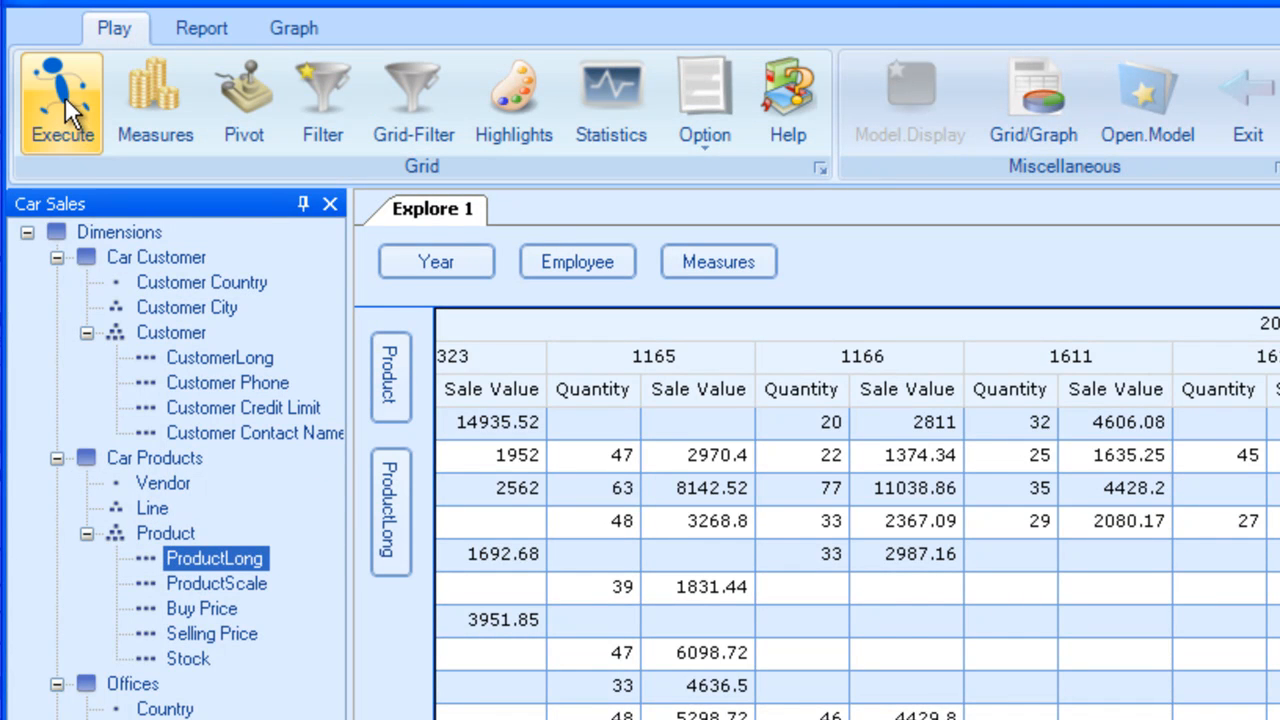
{"action": "left_click", "coordinate": [60, 90]}
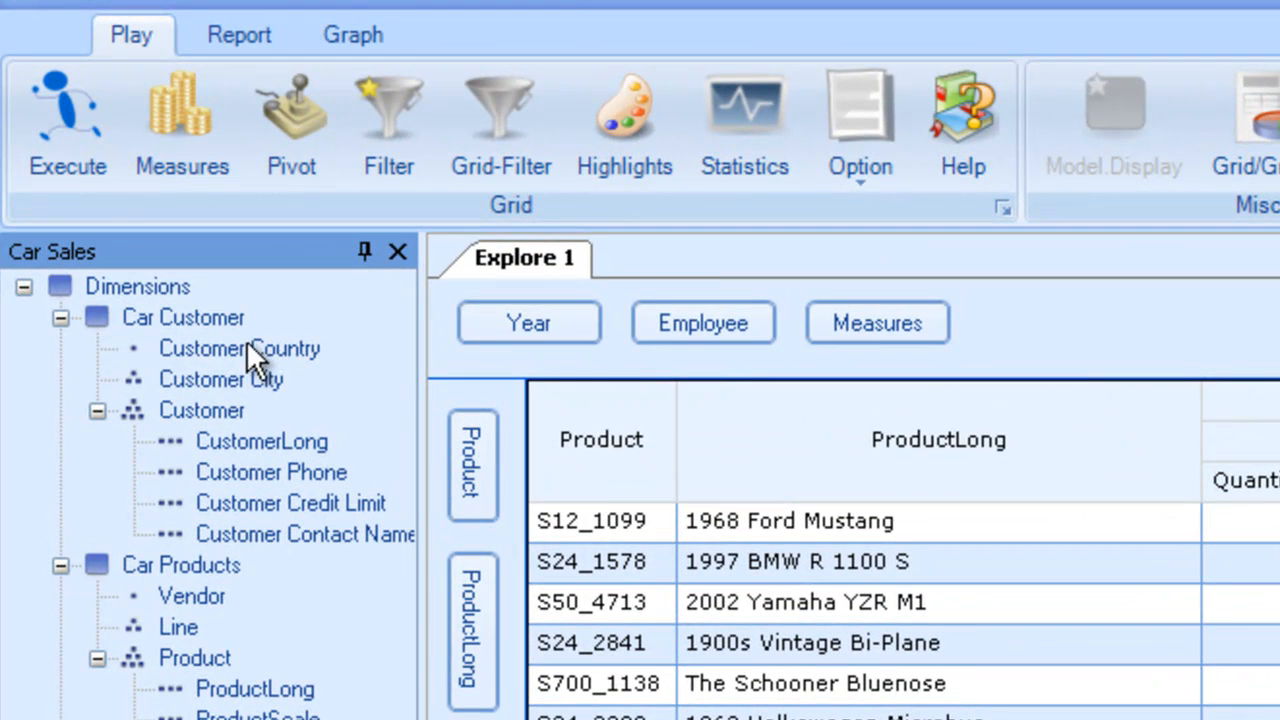
{"action": "mouse_move", "coordinate": [280, 368]}
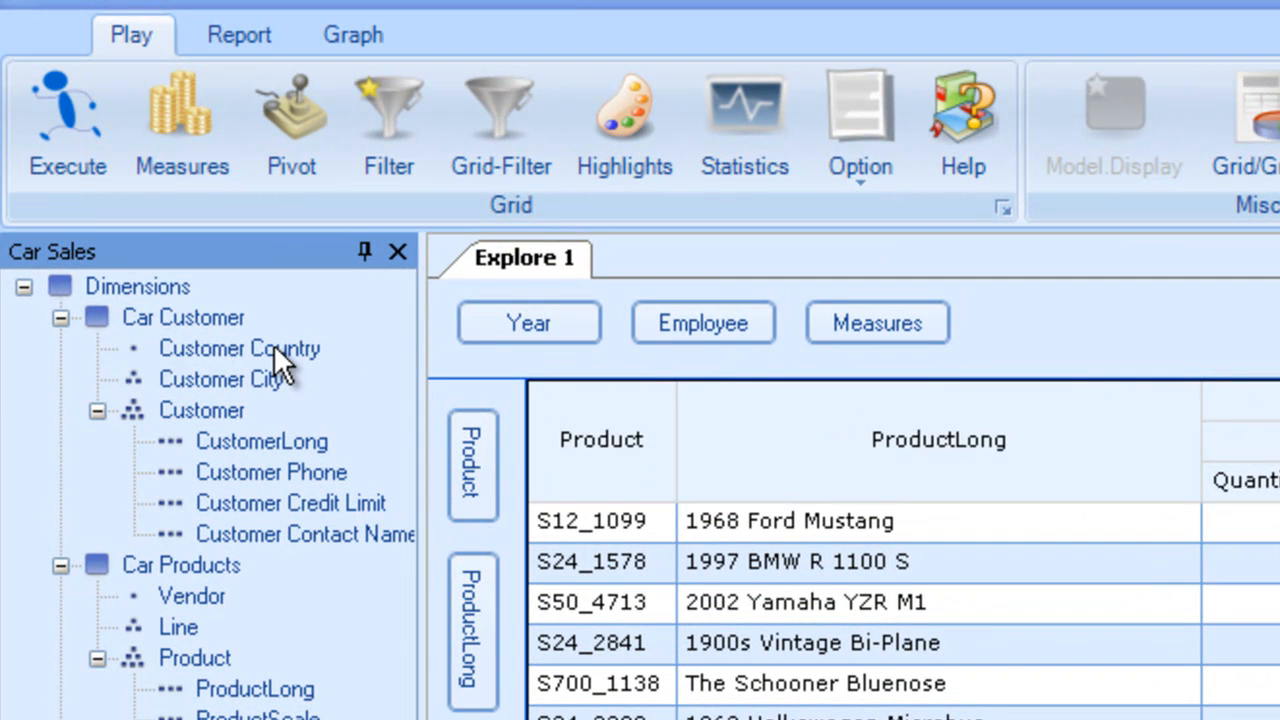
{"action": "mouse_move", "coordinate": [272, 390]}
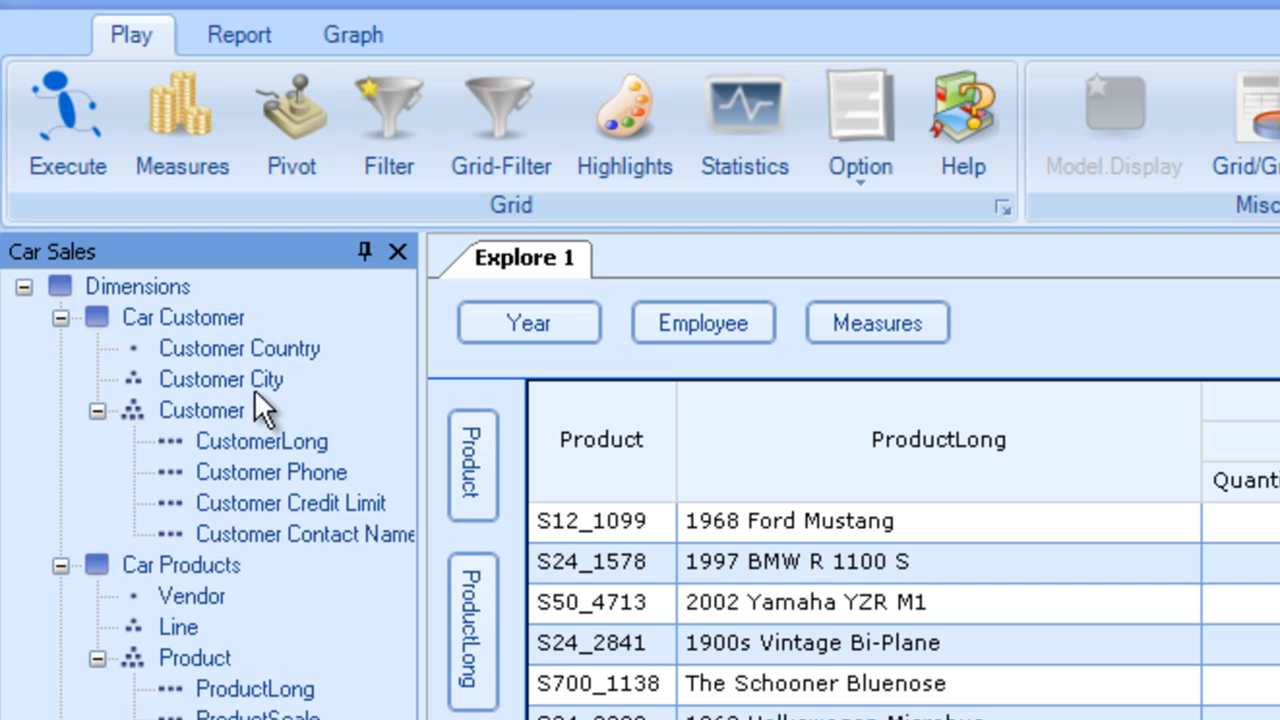
{"action": "mouse_move", "coordinate": [258, 428]}
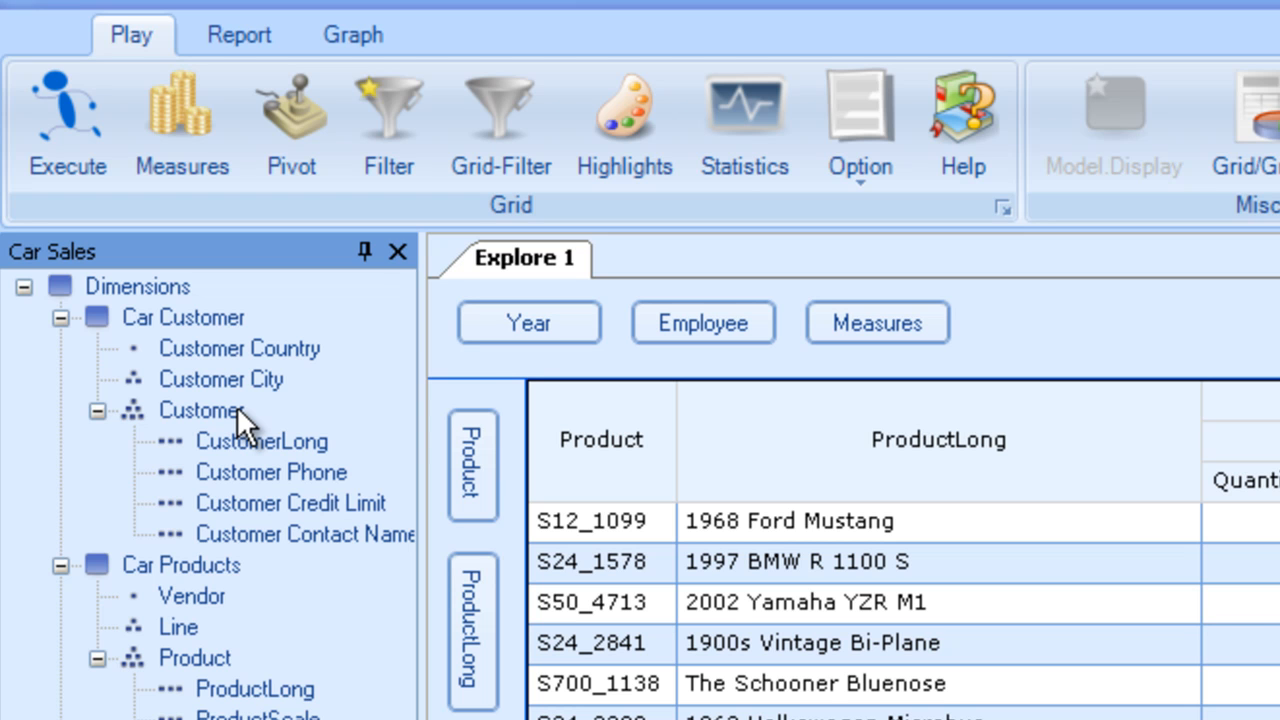
Step: Swap the row fields to Vendor and Customer Country and rebuild the grid
{"action": "left_click", "coordinate": [56, 104]}
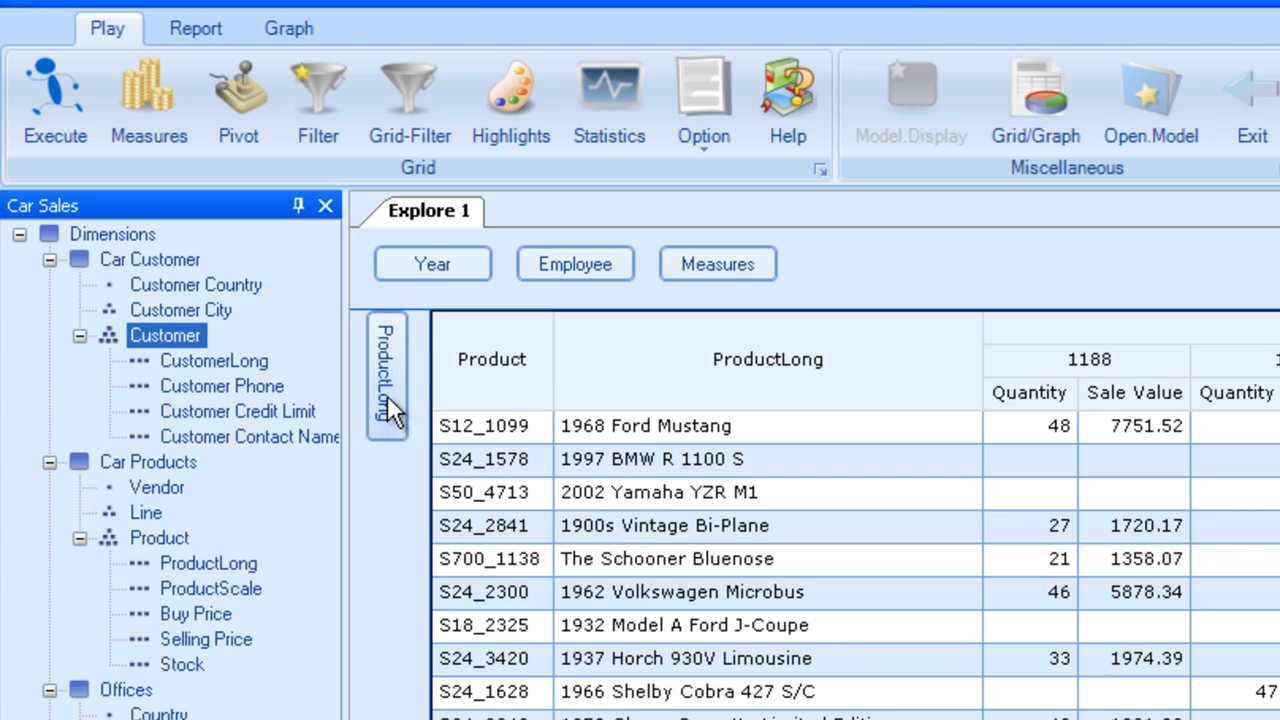
{"action": "mouse_move", "coordinate": [366, 474]}
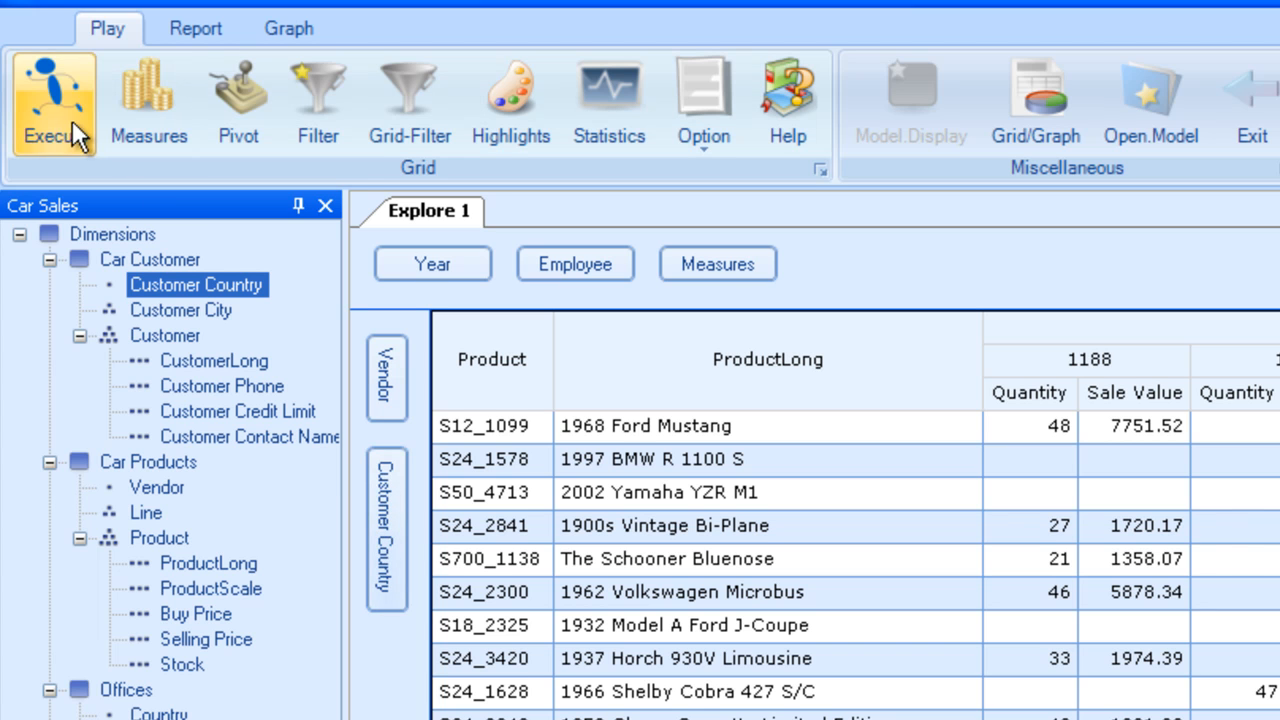
{"action": "left_click", "coordinate": [52, 96]}
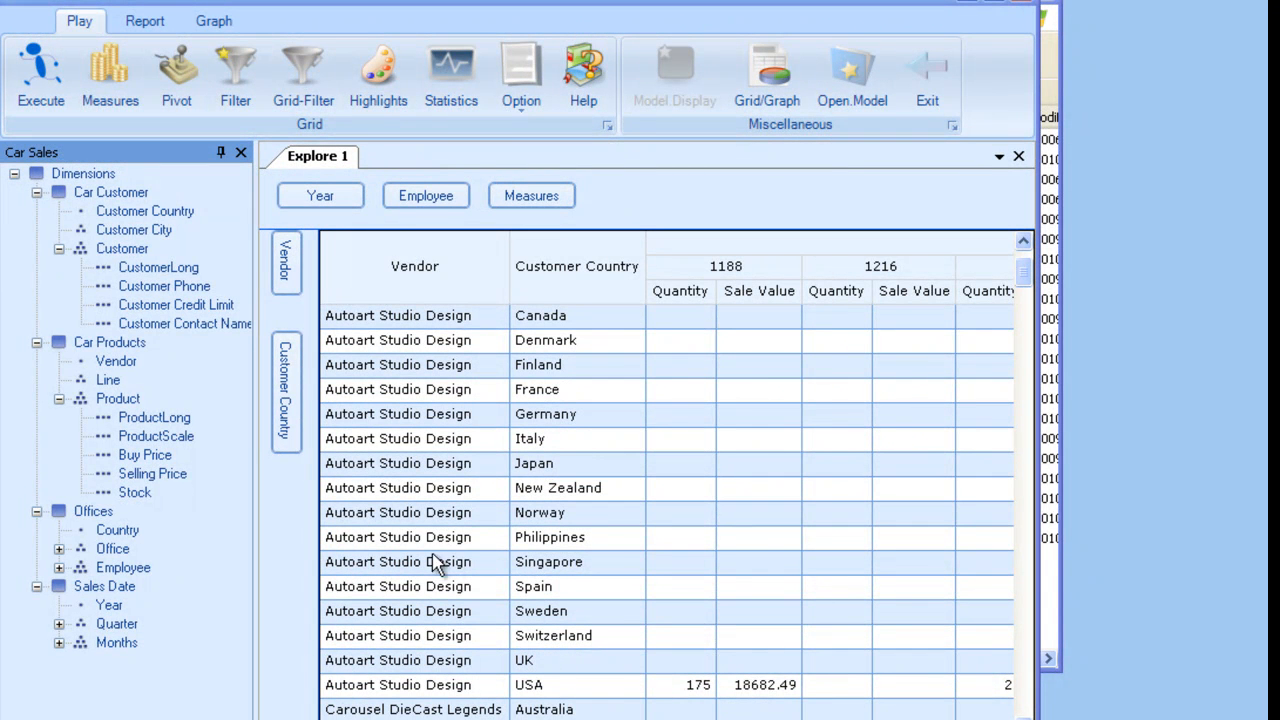
{"action": "mouse_move", "coordinate": [422, 562]}
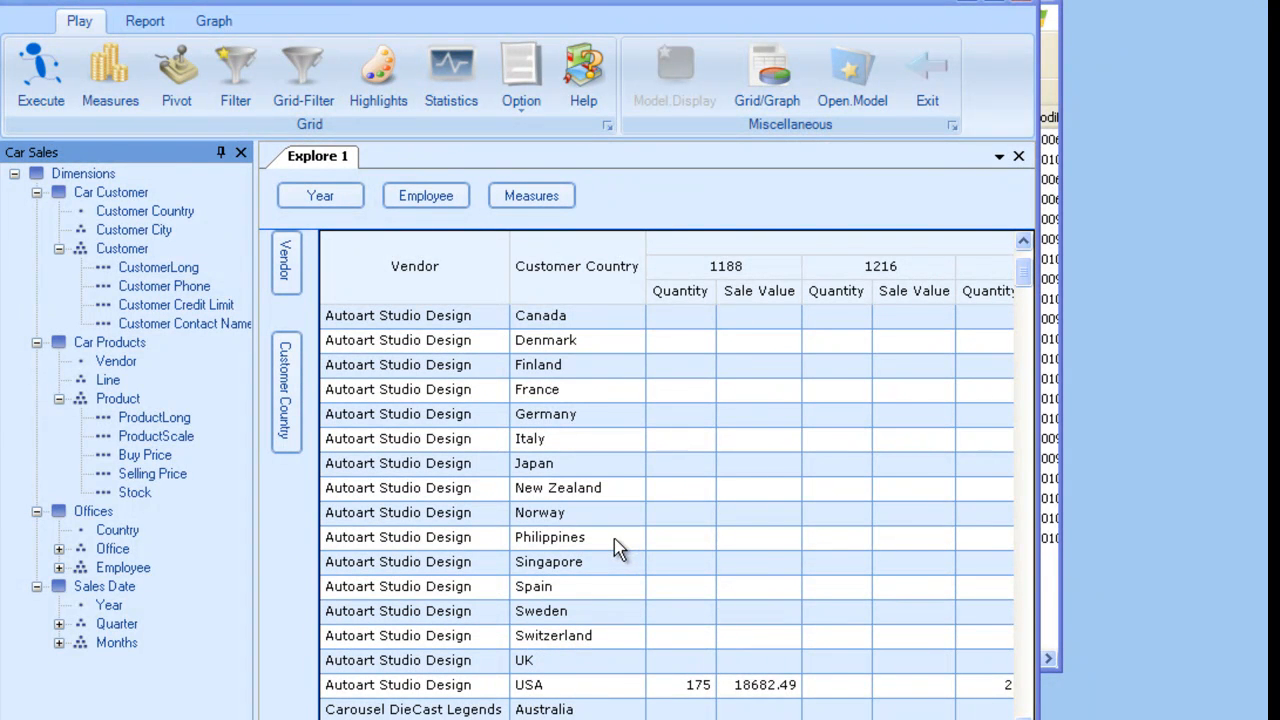
{"action": "mouse_move", "coordinate": [434, 556]}
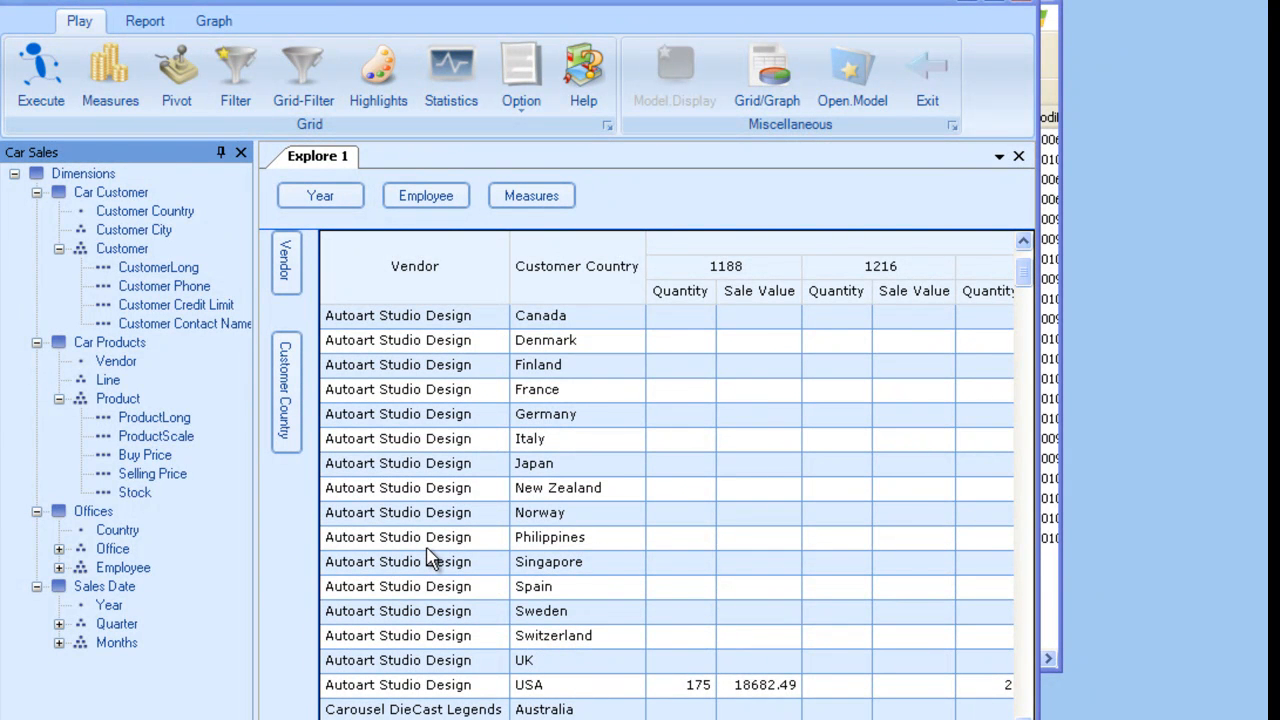